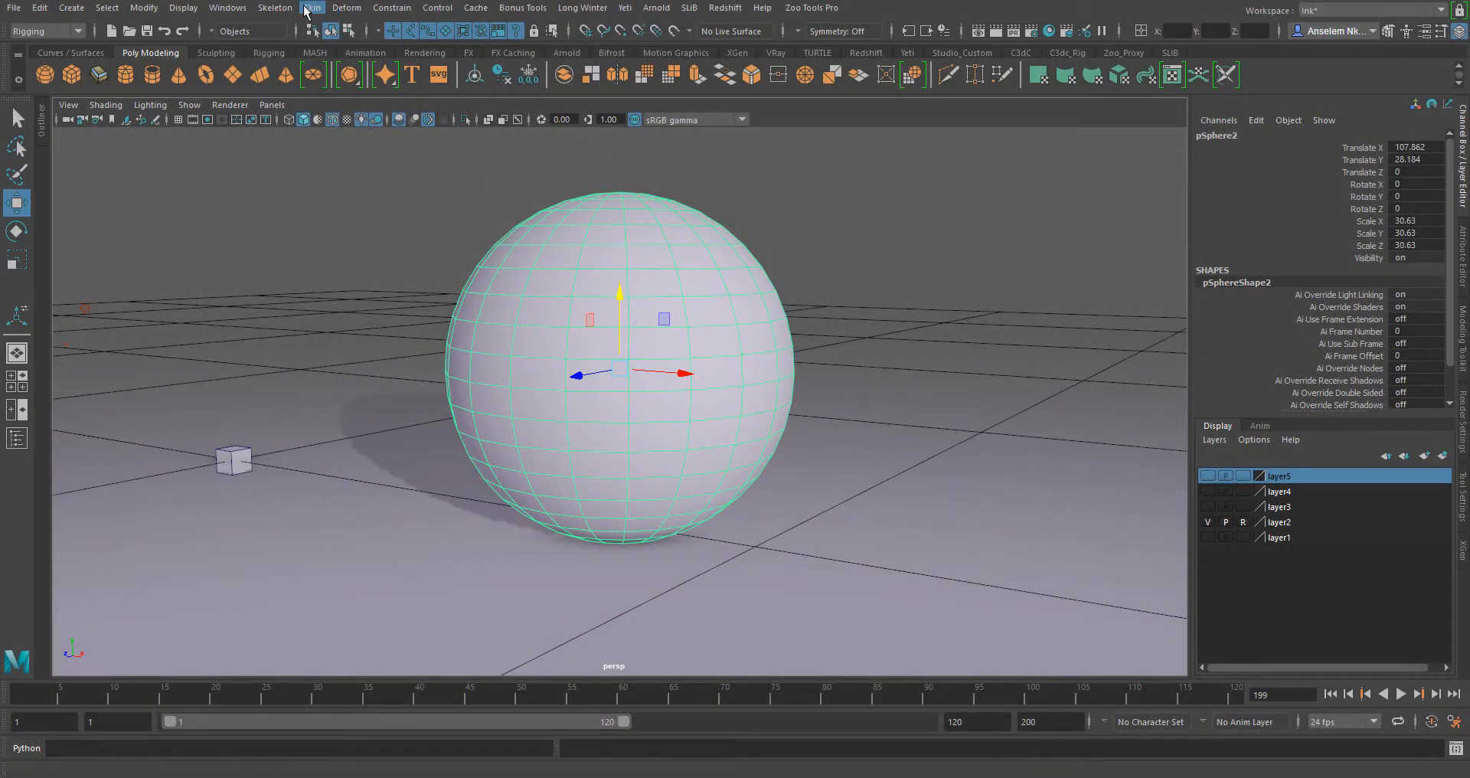
Apply a Geometry constraint binding the small cube to the sphere's surface
{"action": "left_click", "coordinate": [391, 7]}
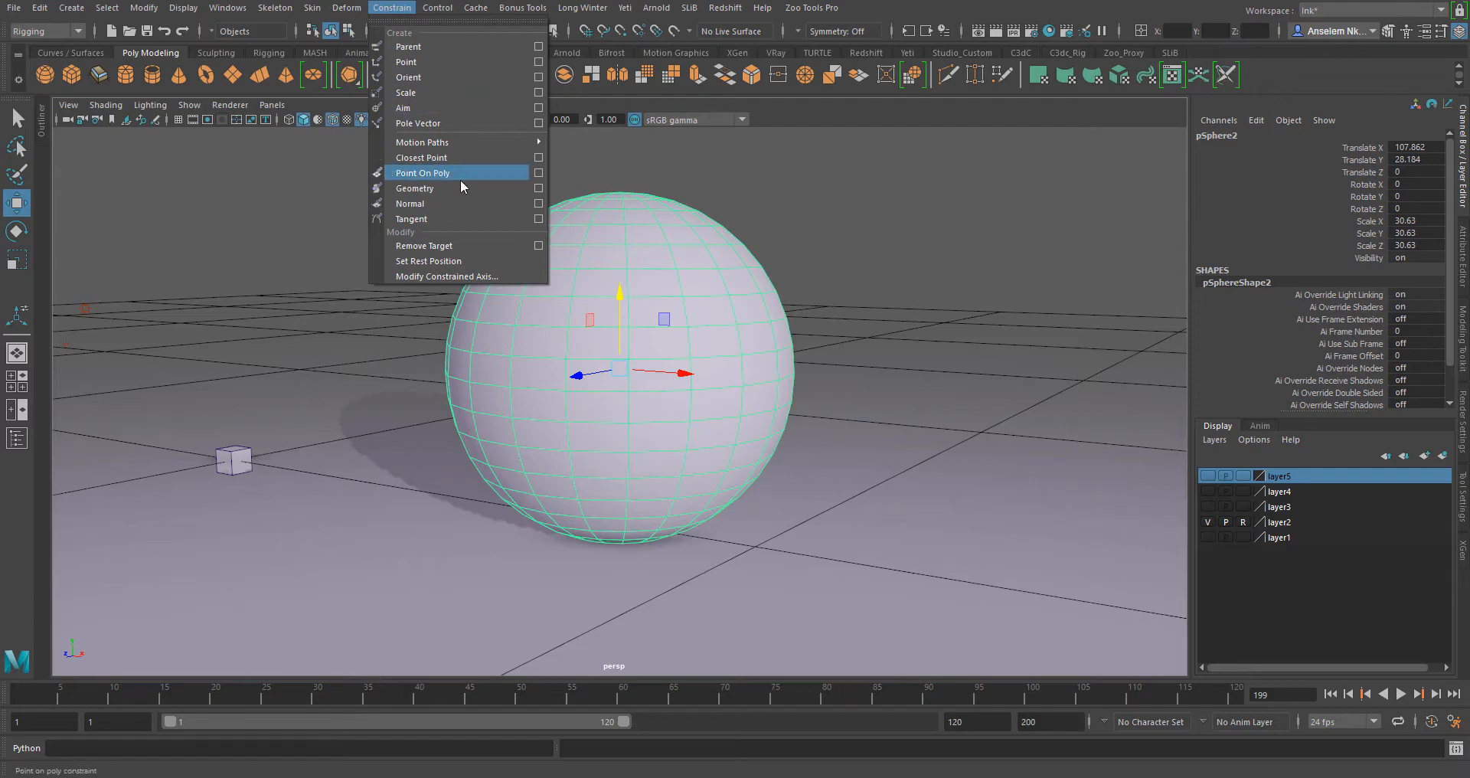
{"action": "mouse_move", "coordinate": [500, 543]}
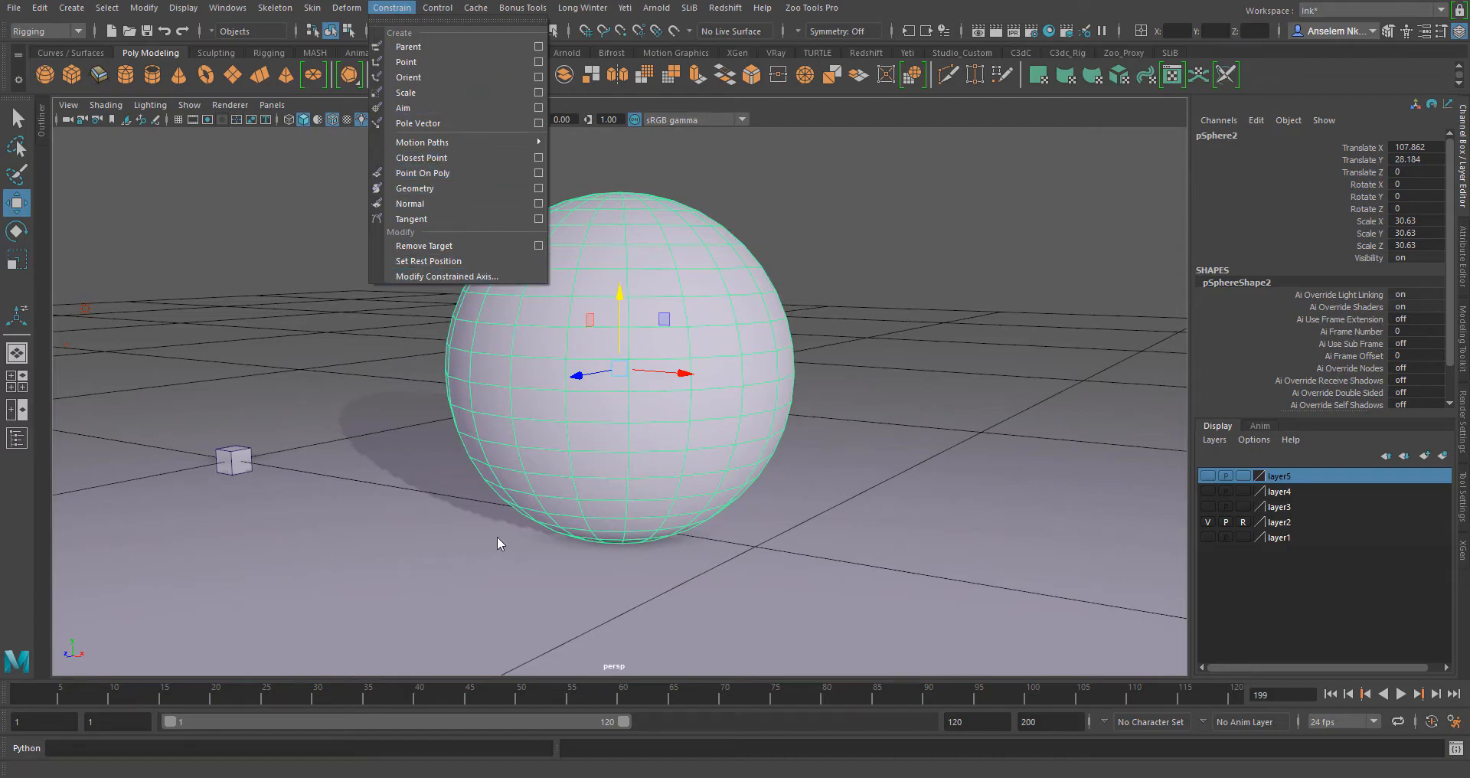
{"action": "mouse_move", "coordinate": [720, 242]}
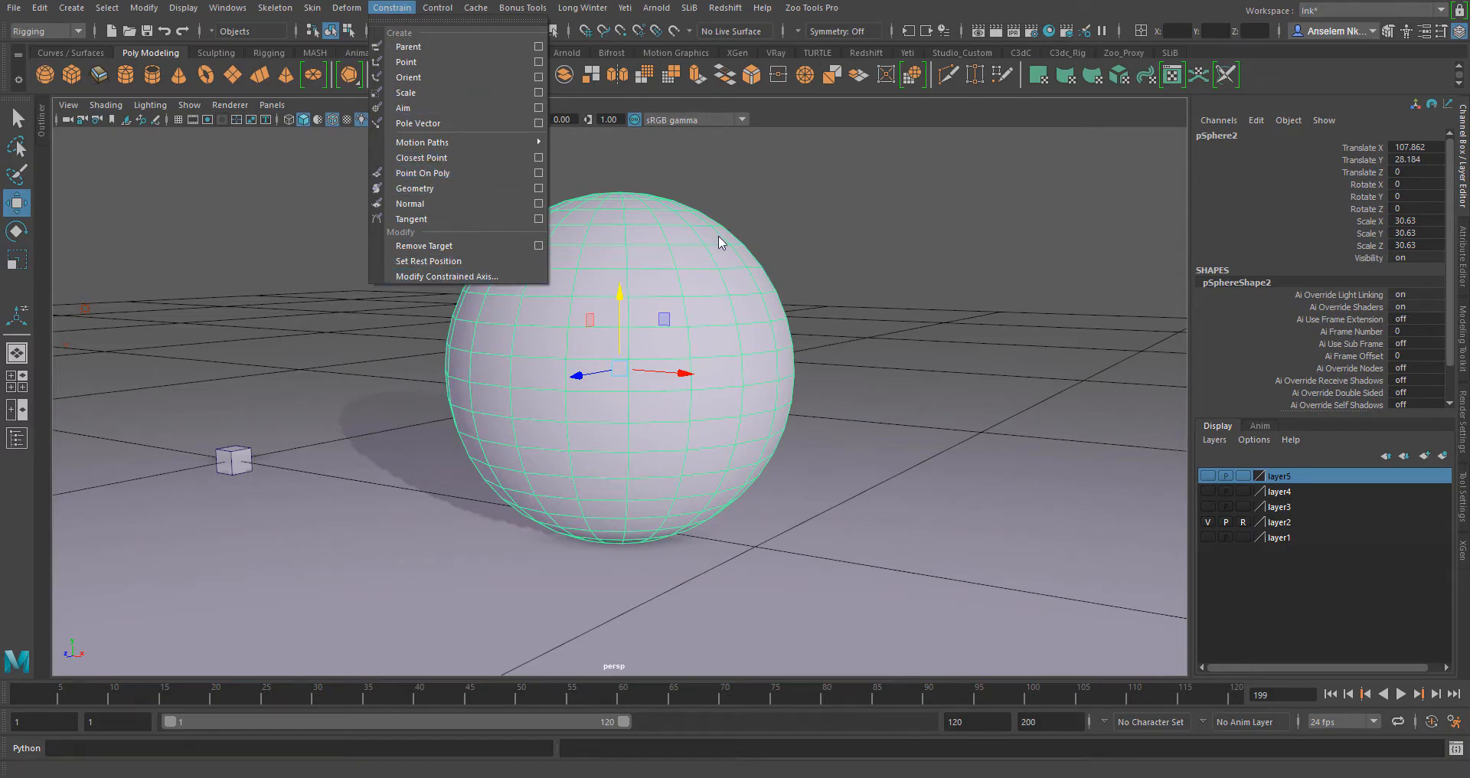
{"action": "left_click", "coordinate": [717, 239]}
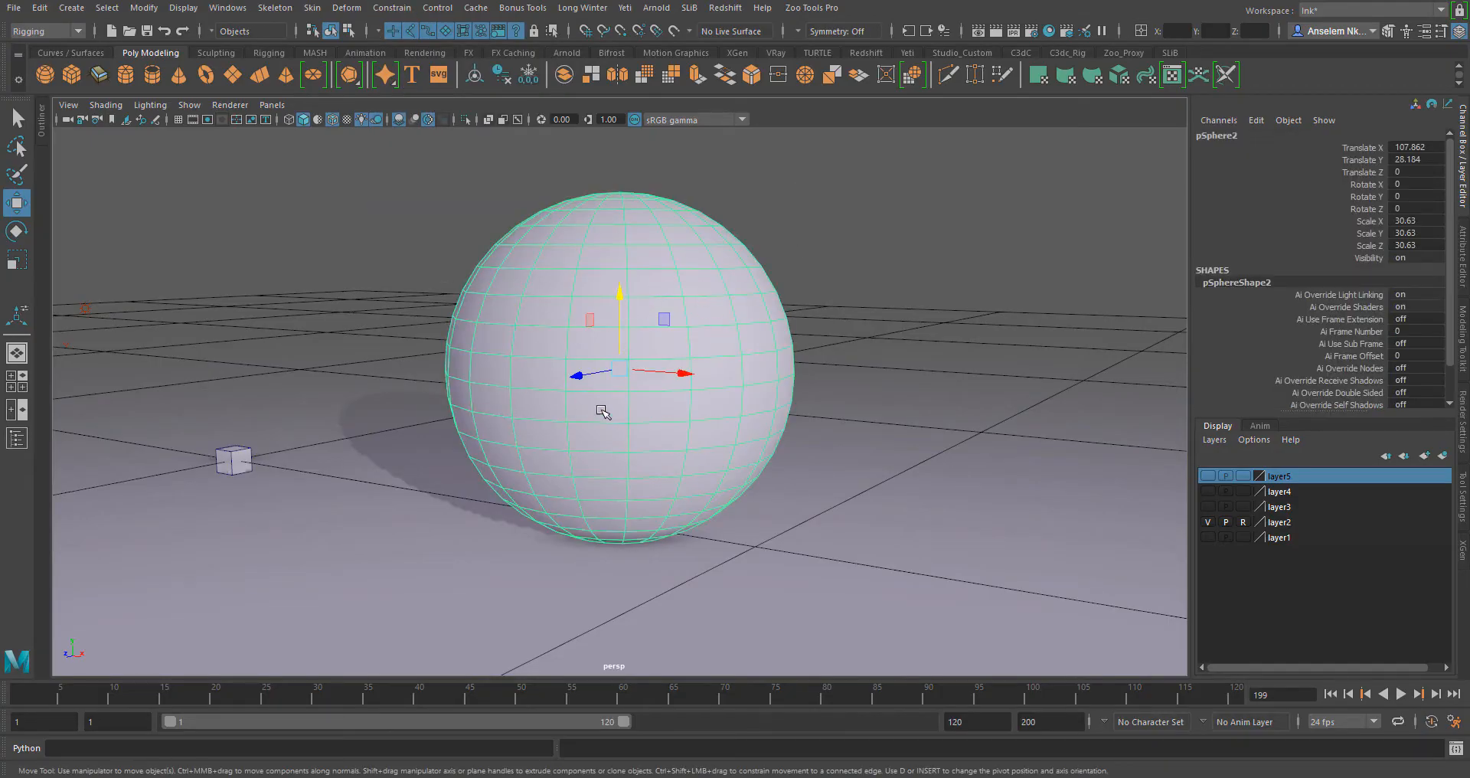
{"action": "mouse_move", "coordinate": [237, 461]}
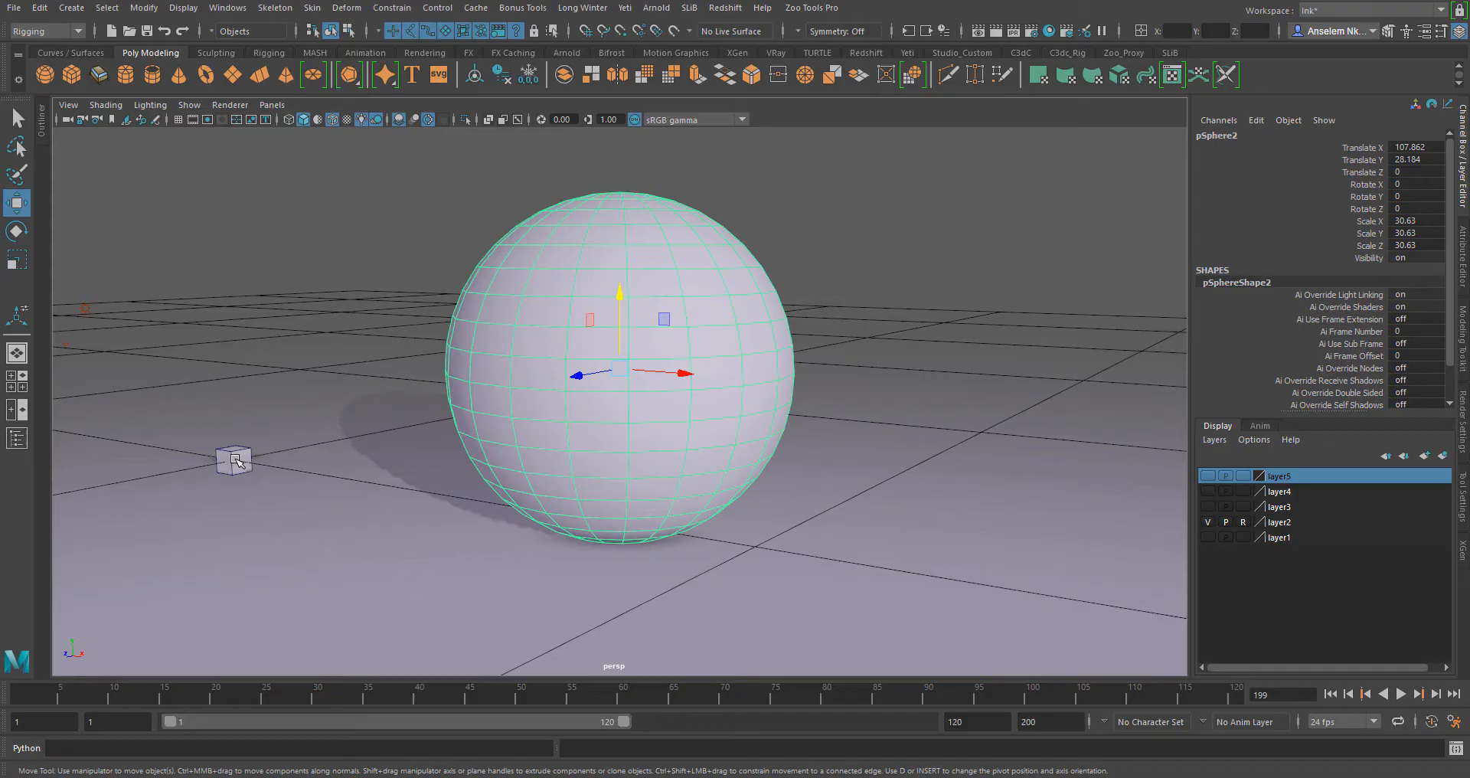
{"action": "left_click", "coordinate": [235, 459]}
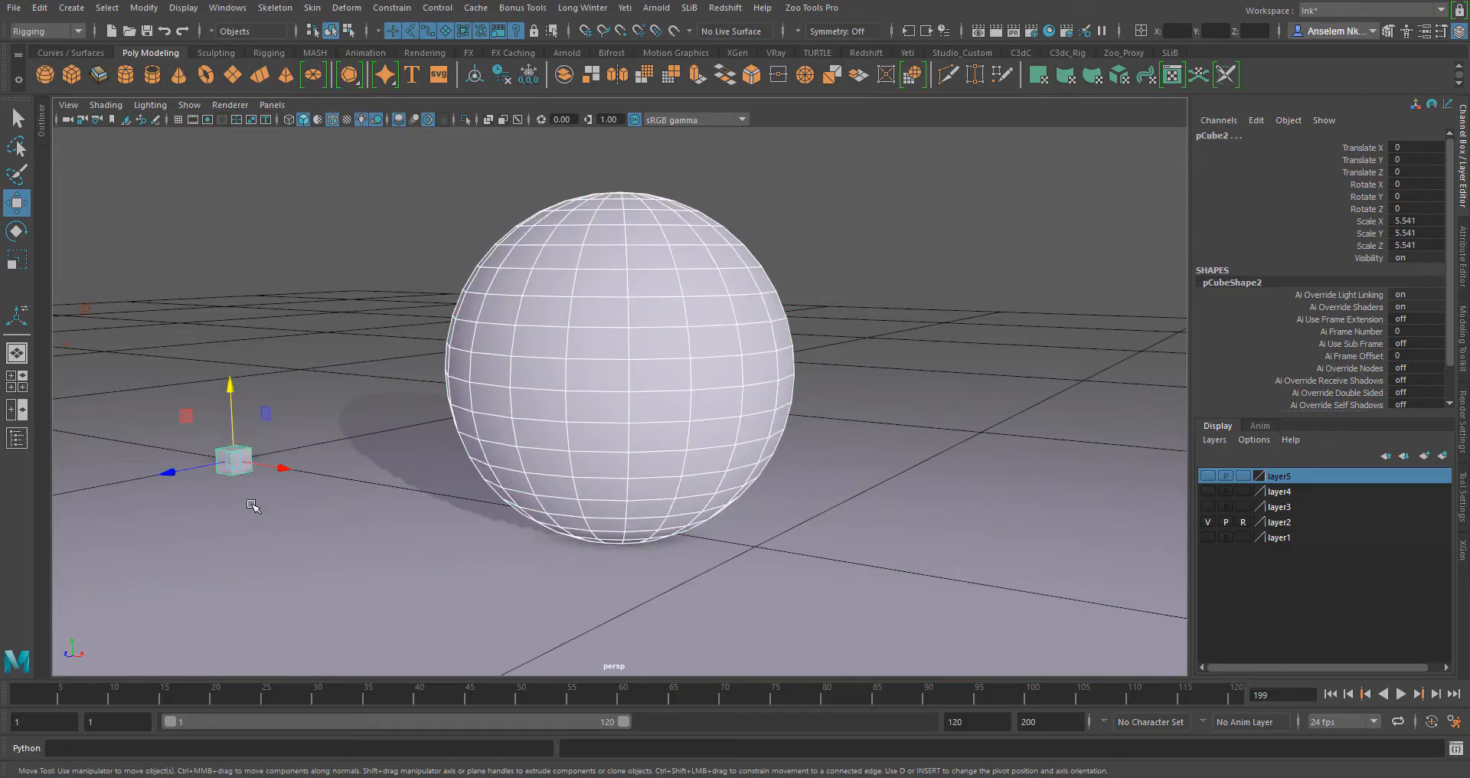
{"action": "left_click", "coordinate": [392, 7]}
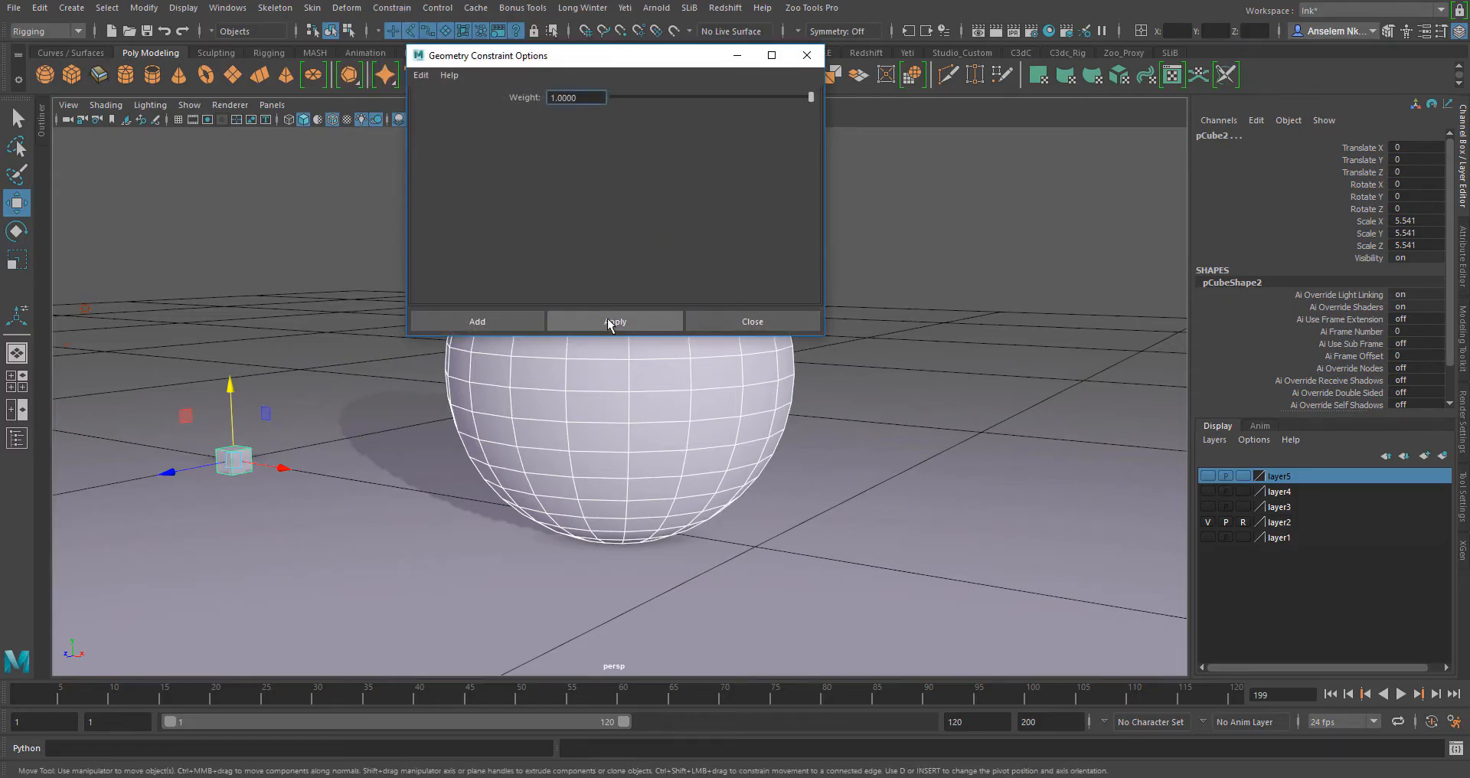
{"action": "left_click", "coordinate": [614, 320]}
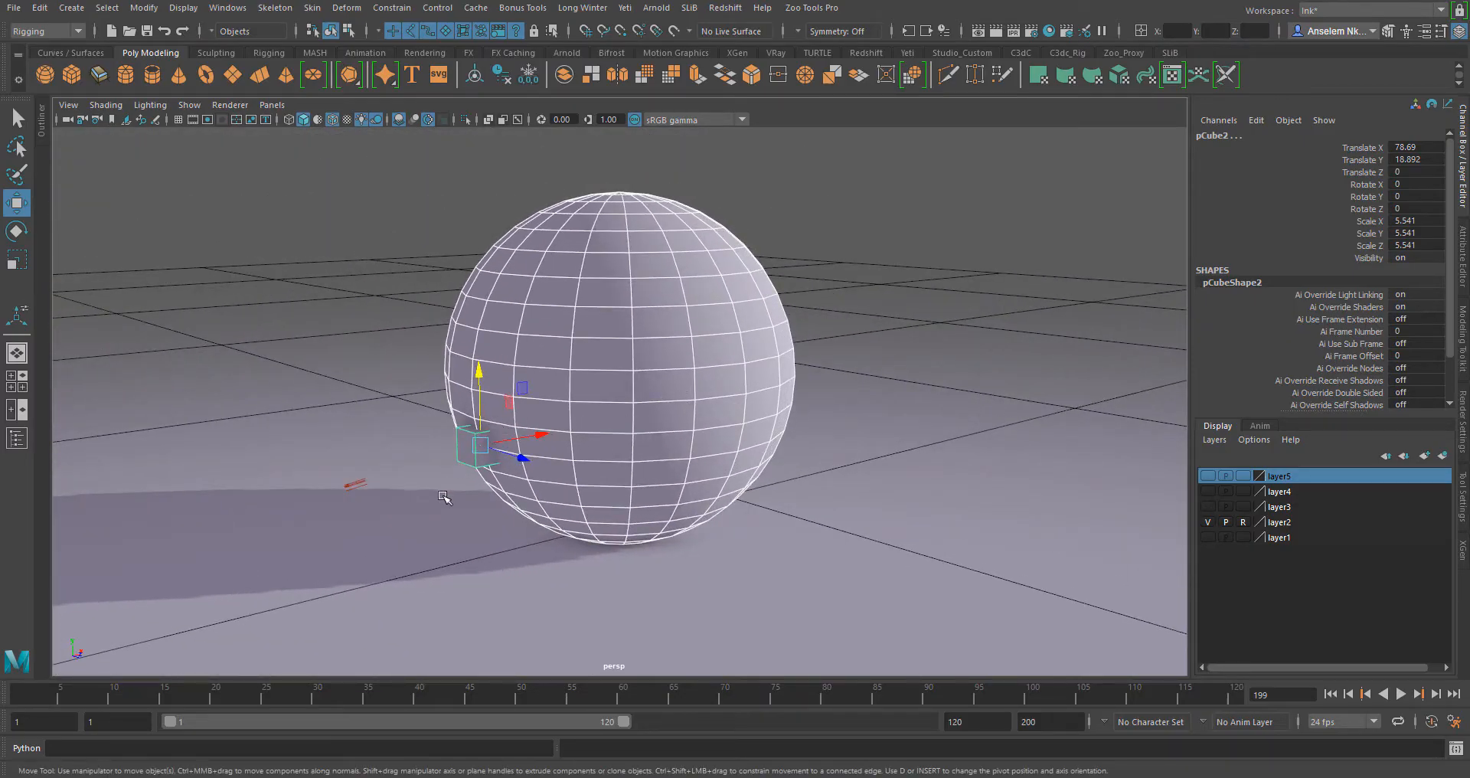
Drag the cube across the sphere's front and back up to rest on its top, then select the sphere
{"action": "left_click_drag", "start_coordinate": [478, 441], "coordinate": [516, 248]}
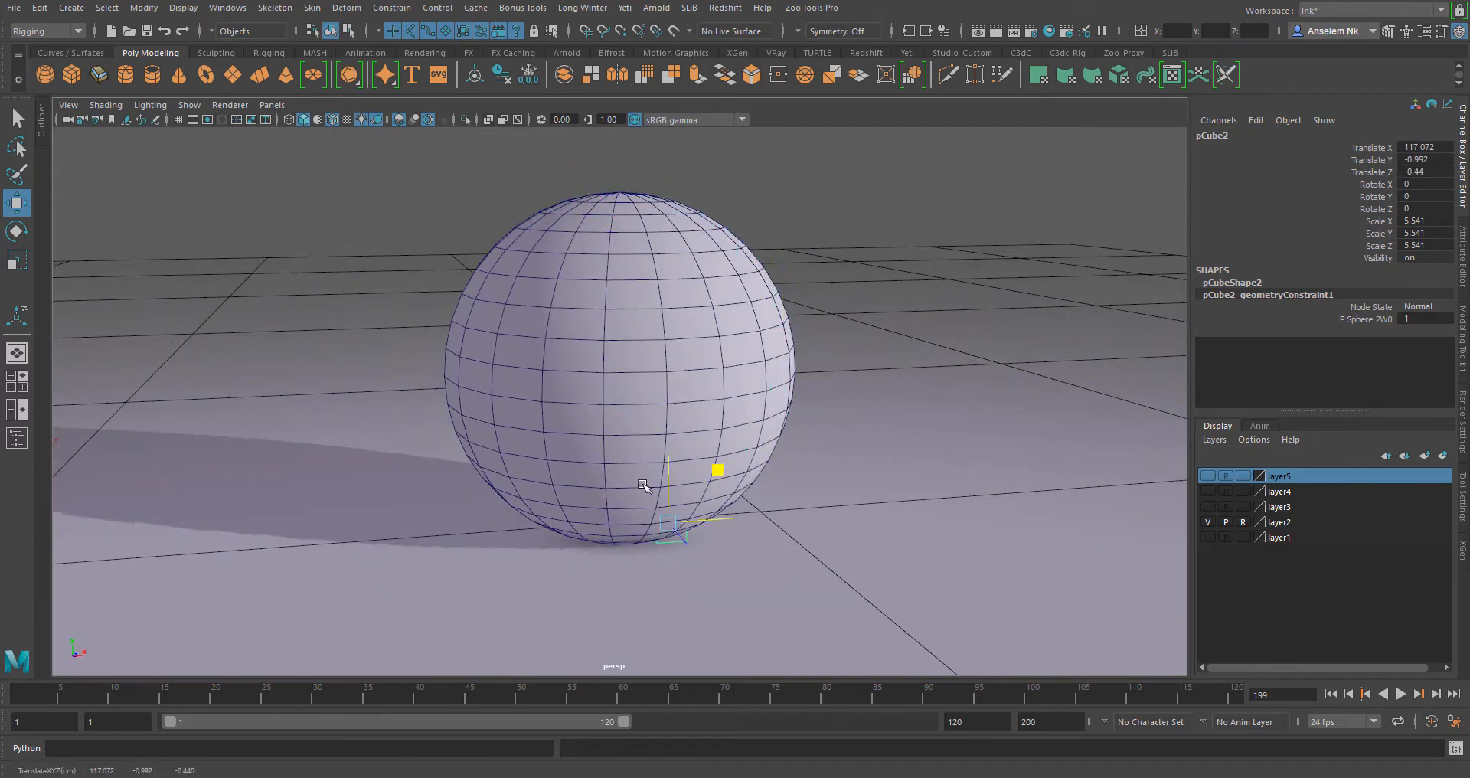
{"action": "left_click_drag", "start_coordinate": [676, 526], "coordinate": [441, 380]}
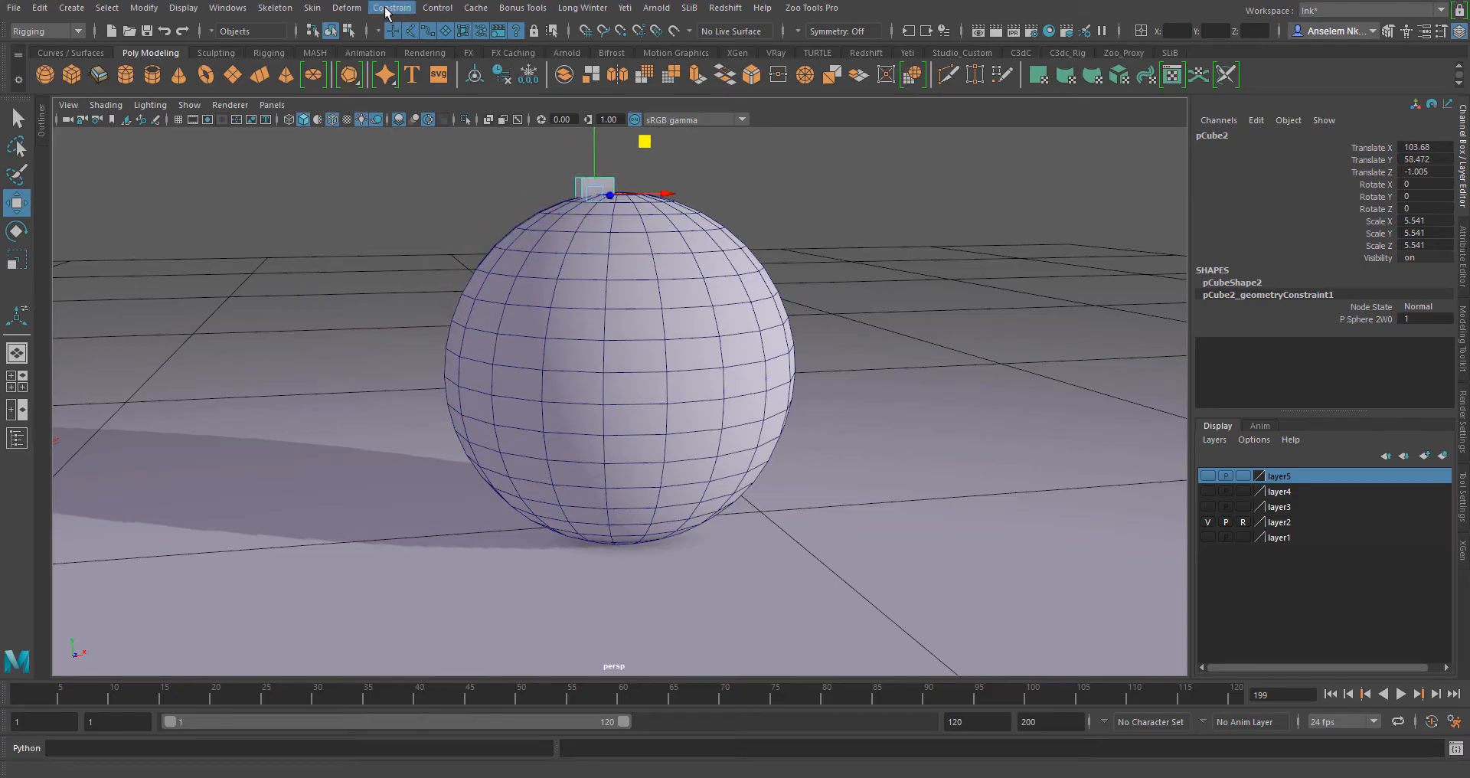
{"action": "left_click", "coordinate": [392, 8]}
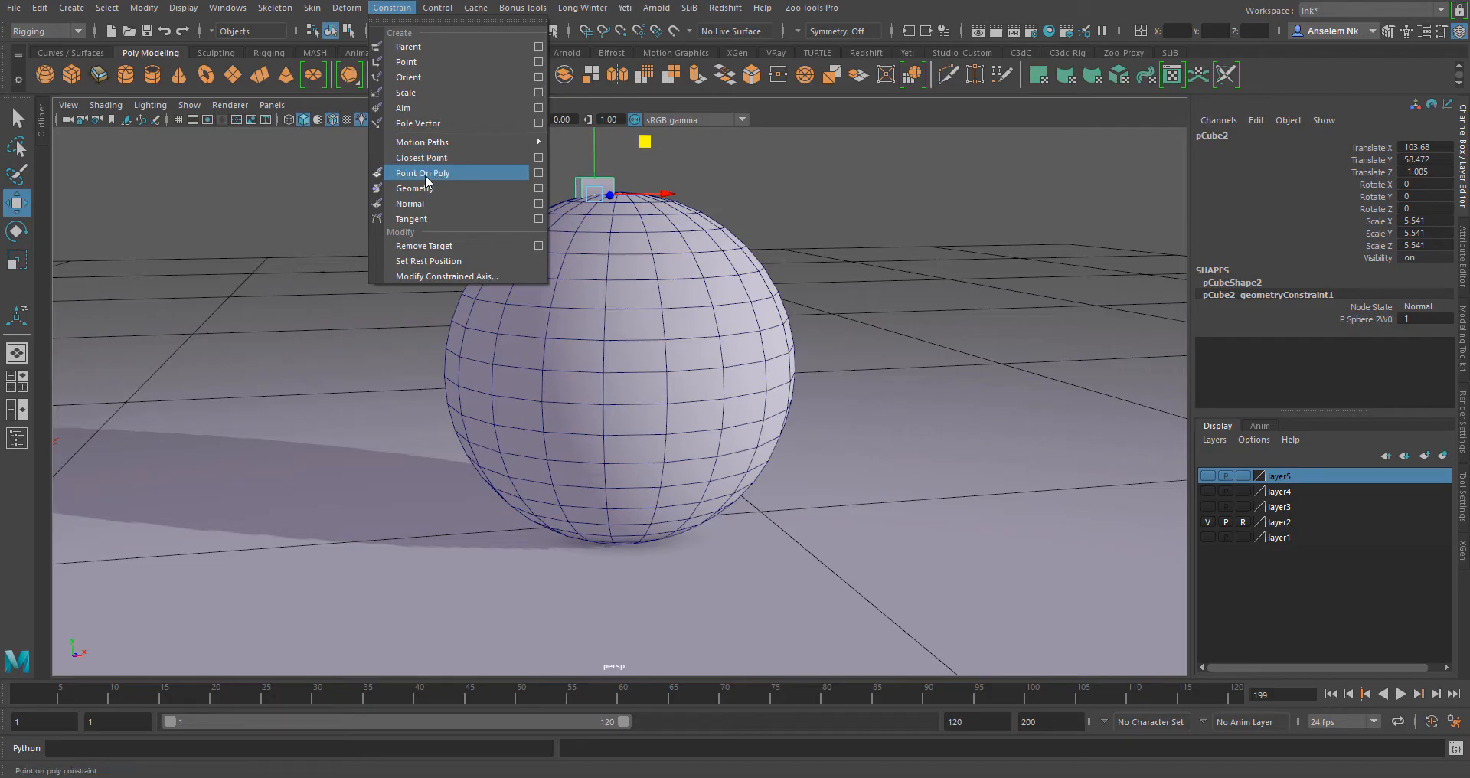
{"action": "mouse_move", "coordinate": [411, 178]}
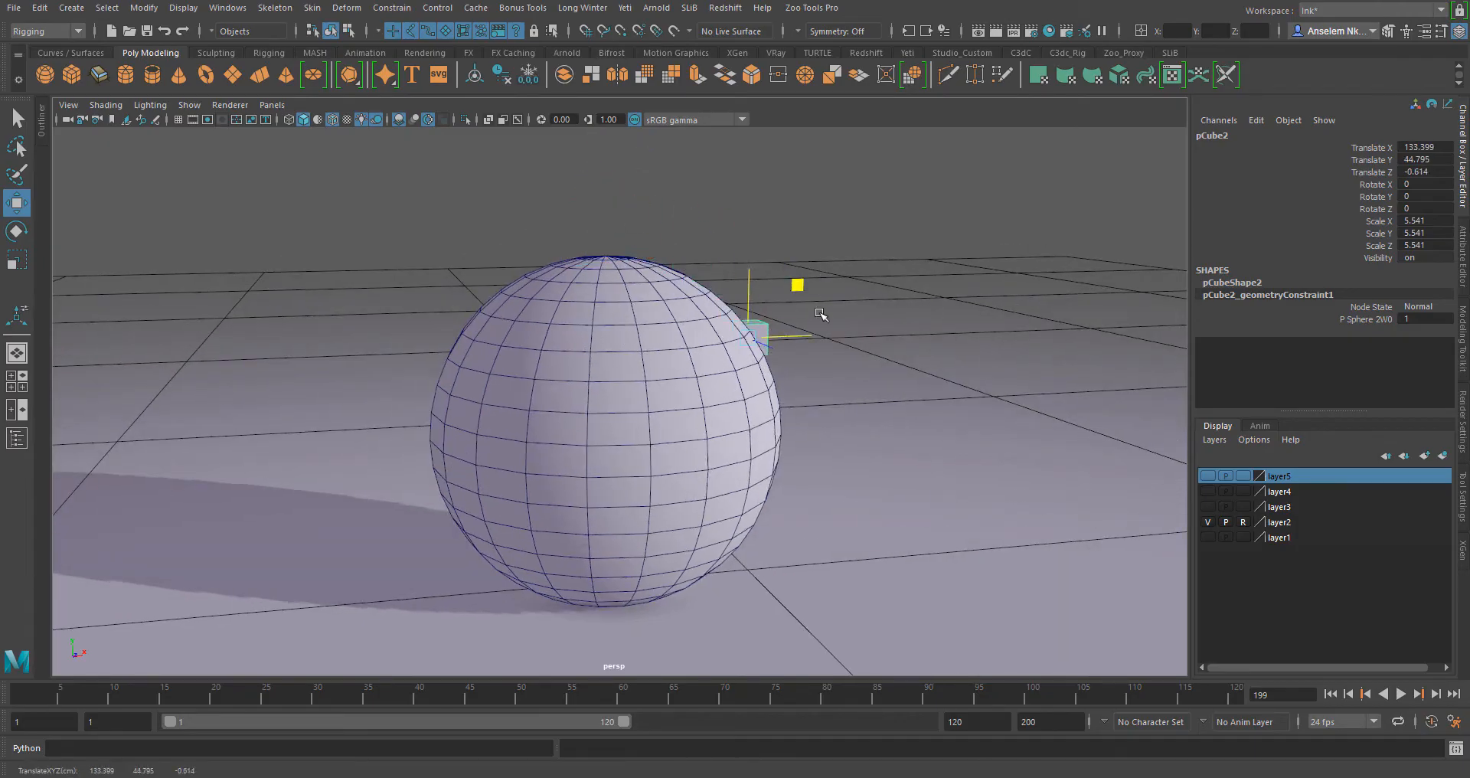
{"action": "left_click_drag", "start_coordinate": [760, 327], "coordinate": [450, 357]}
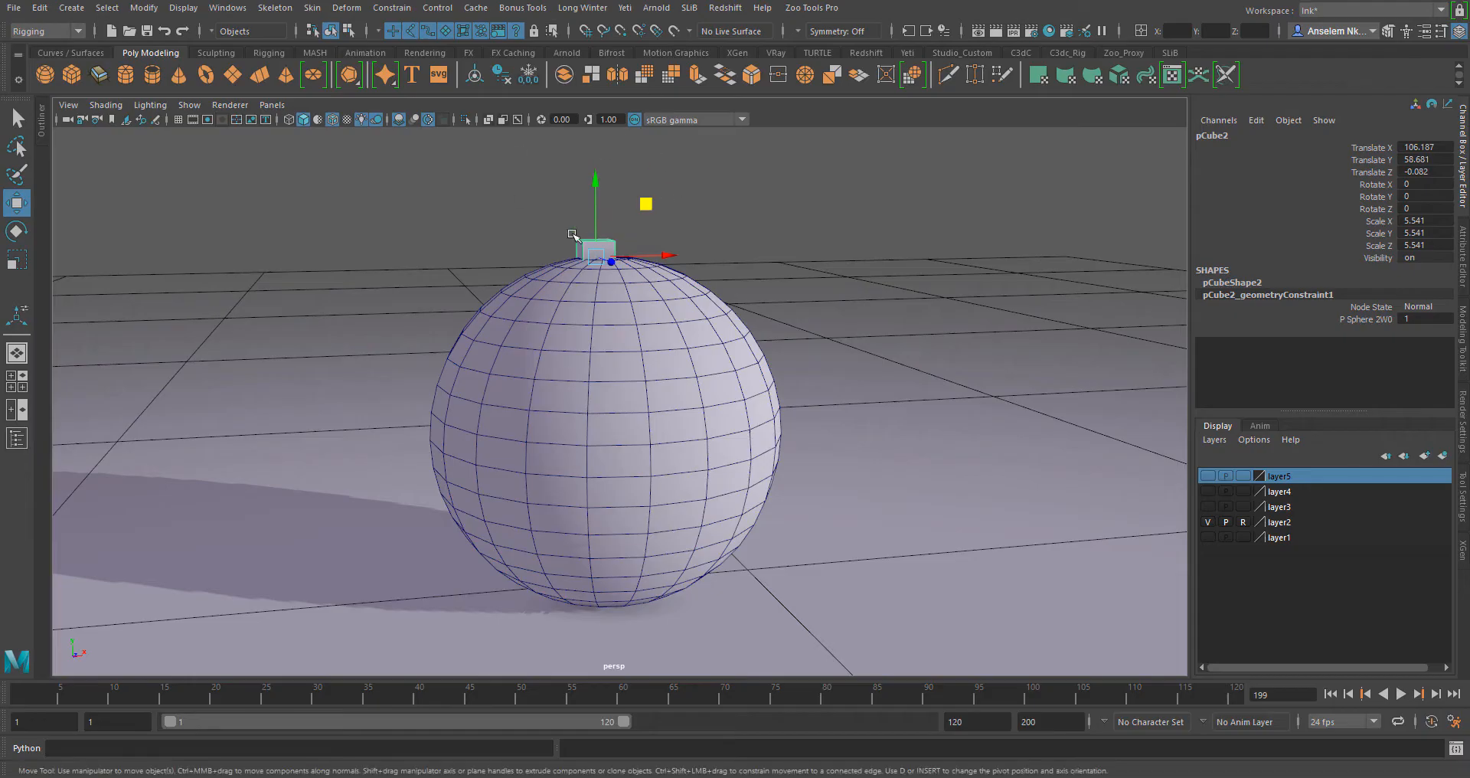
{"action": "left_click_drag", "start_coordinate": [591, 248], "coordinate": [459, 332]}
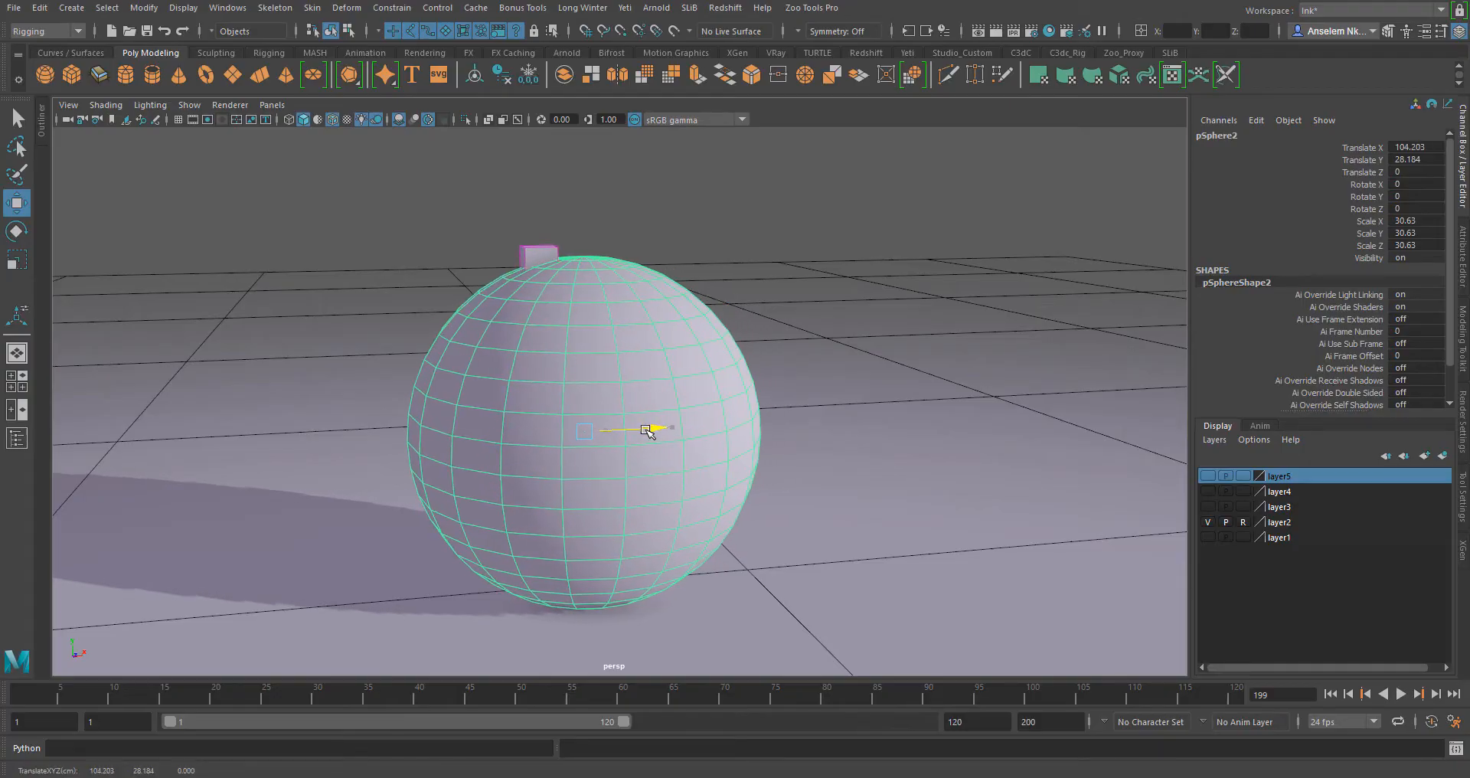
Slide the sphere left and right along X repeatedly, the cube riding along on top
{"action": "left_click_drag", "start_coordinate": [646, 430], "coordinate": [469, 430]}
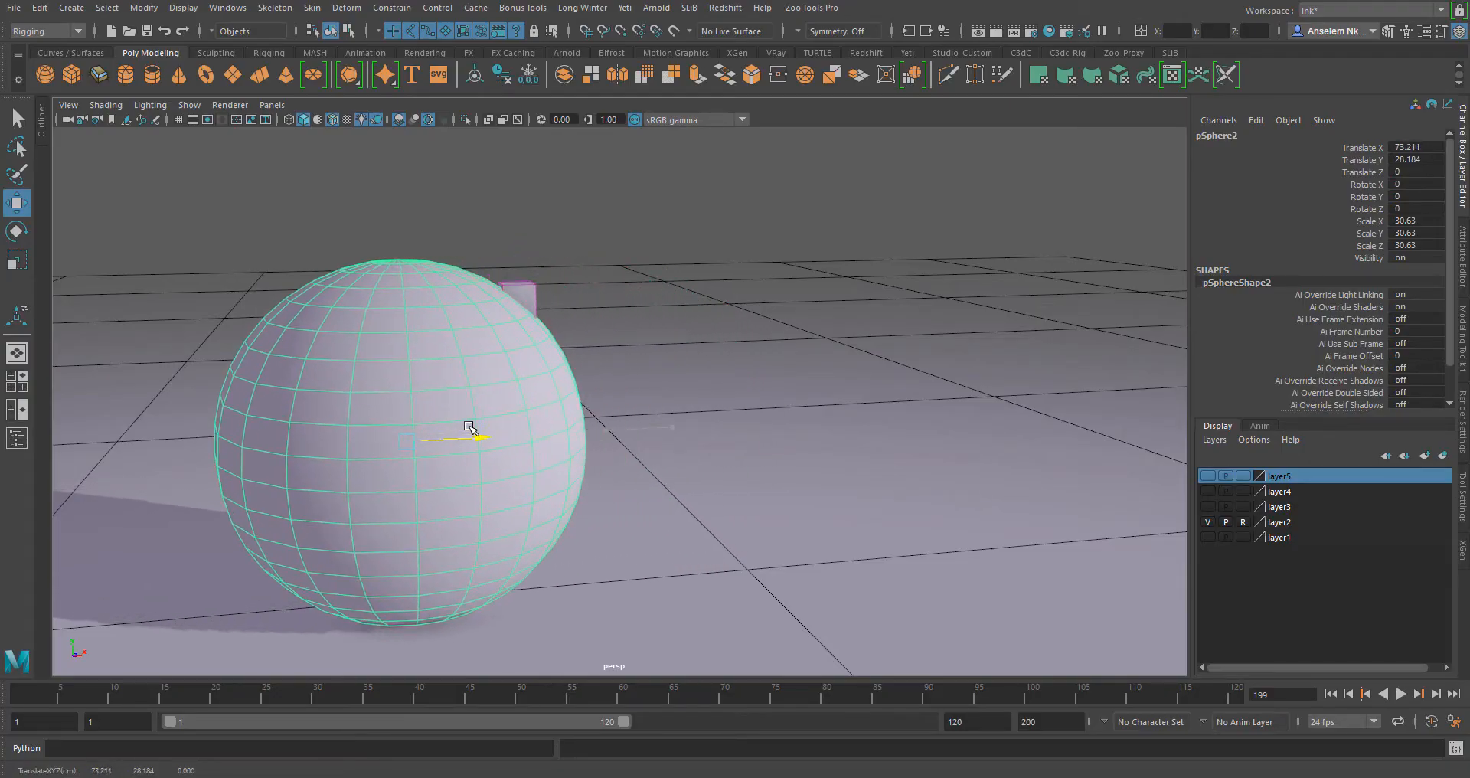
{"action": "left_click_drag", "start_coordinate": [478, 434], "coordinate": [250, 443]}
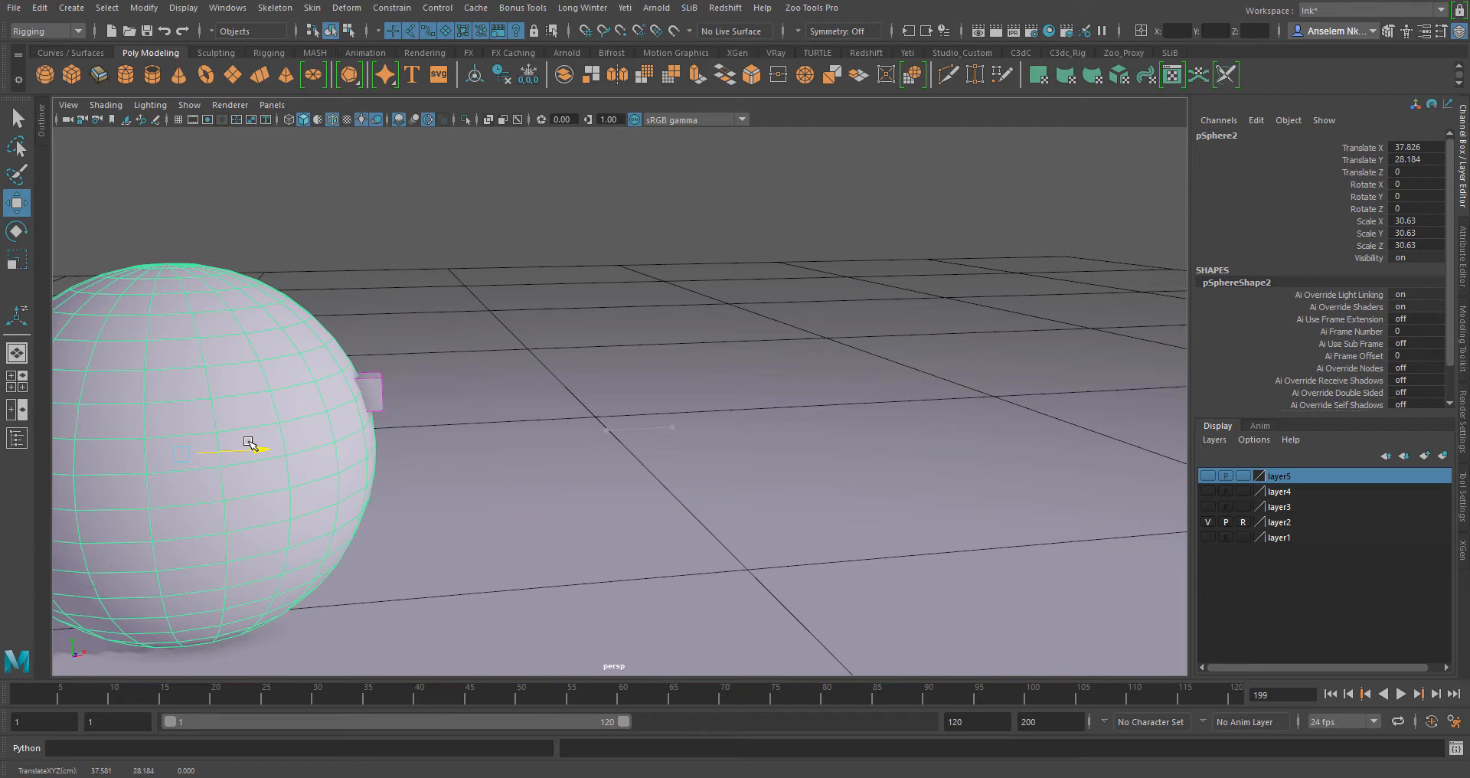
{"action": "left_click_drag", "start_coordinate": [248, 443], "coordinate": [551, 434]}
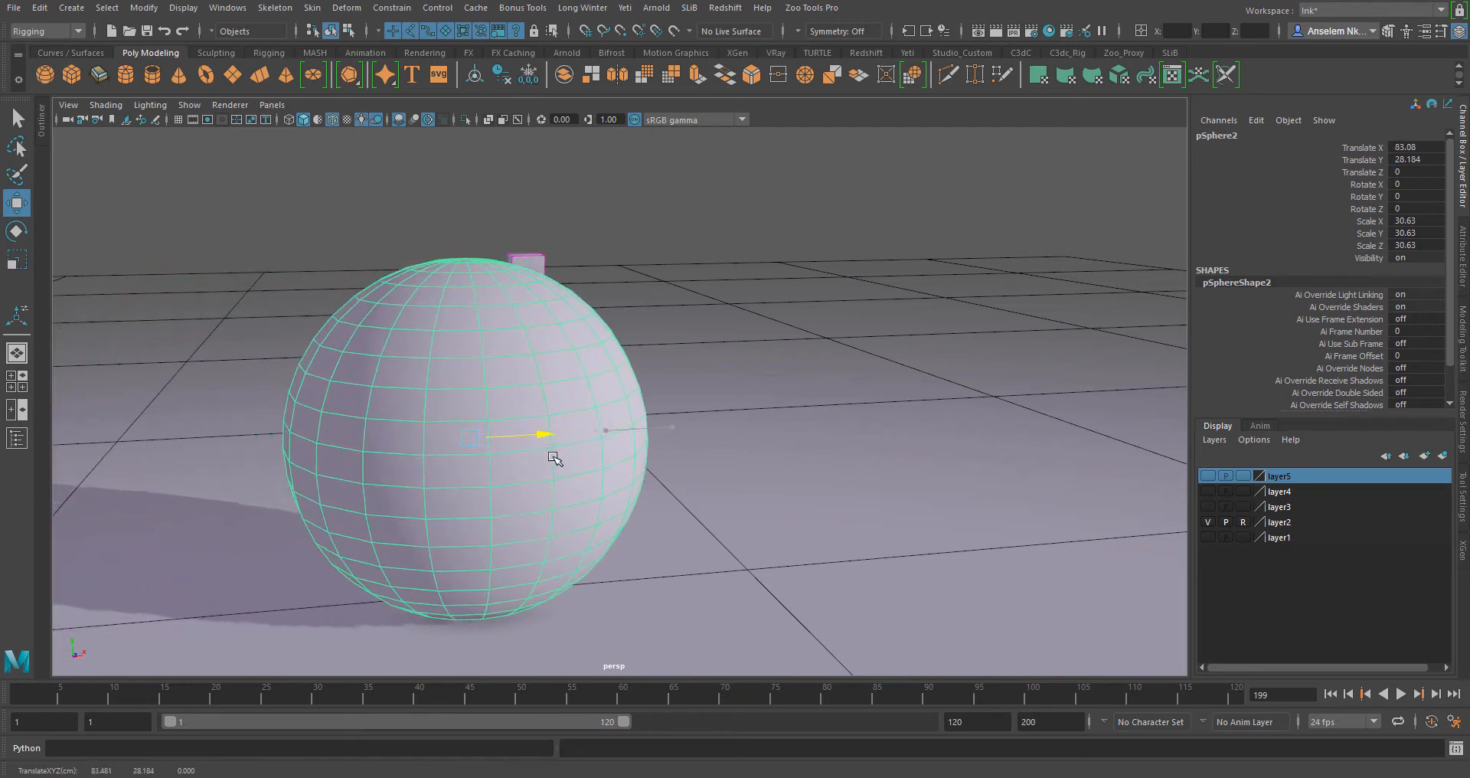
{"action": "left_click_drag", "start_coordinate": [539, 433], "coordinate": [853, 416]}
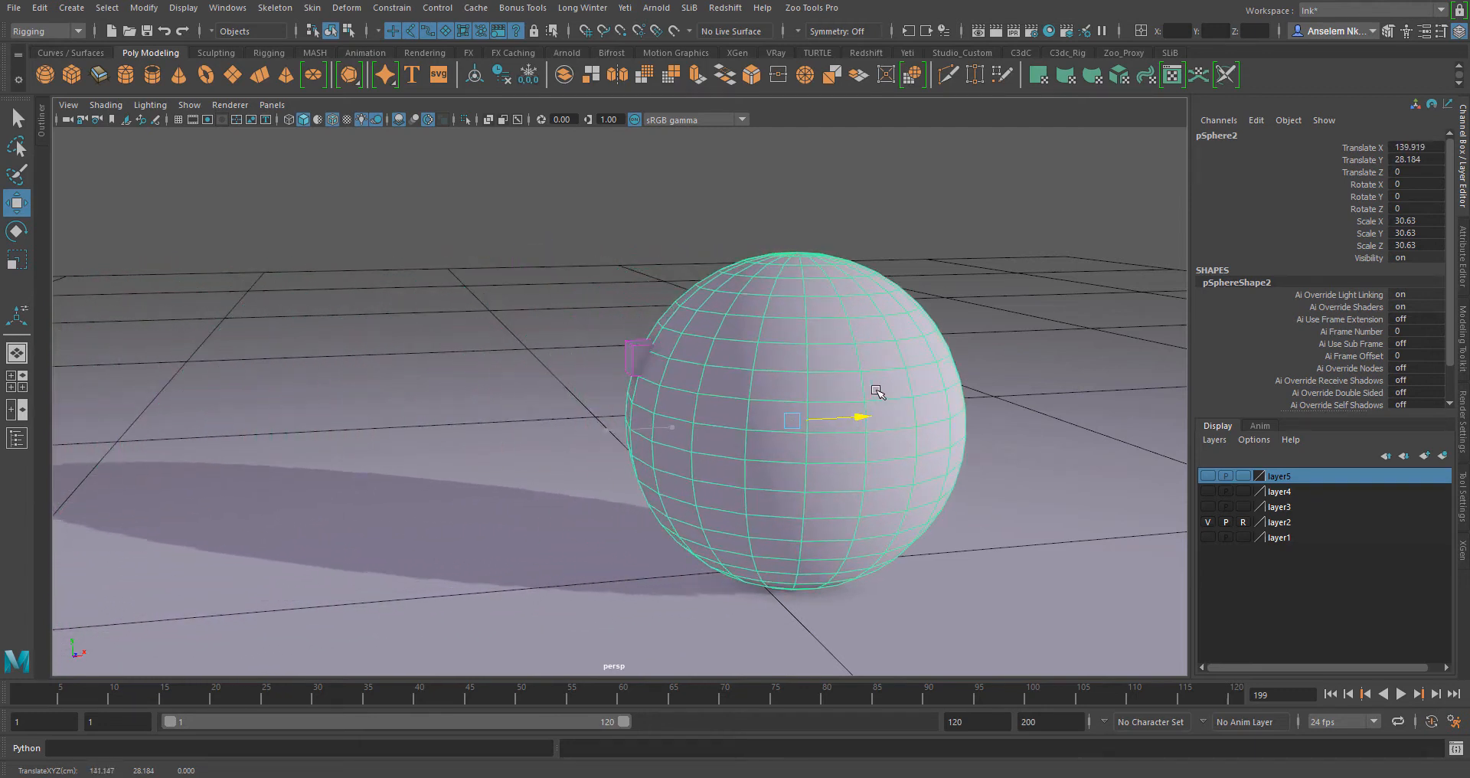
{"action": "left_click_drag", "start_coordinate": [853, 419], "coordinate": [567, 432]}
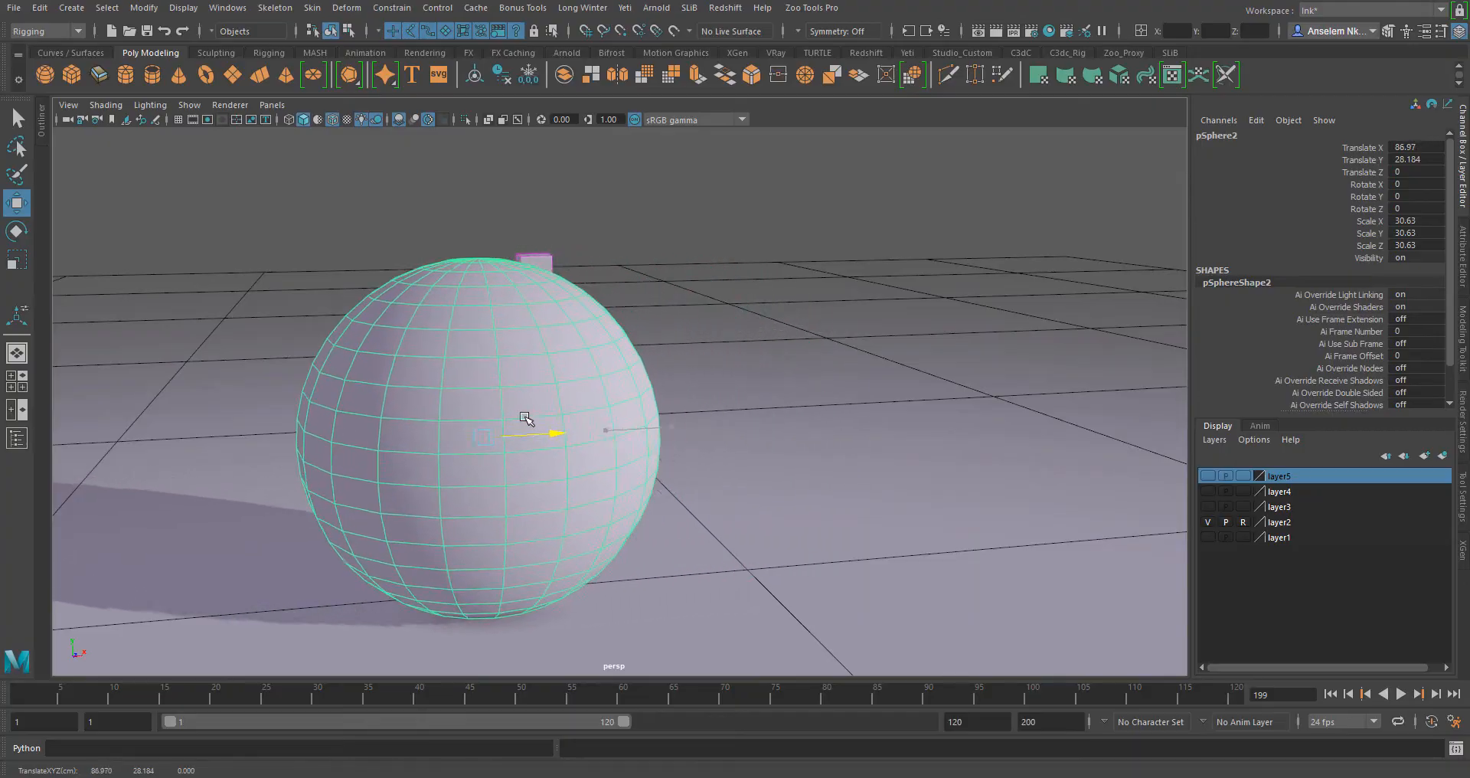
{"action": "left_click_drag", "start_coordinate": [525, 432], "coordinate": [726, 424]}
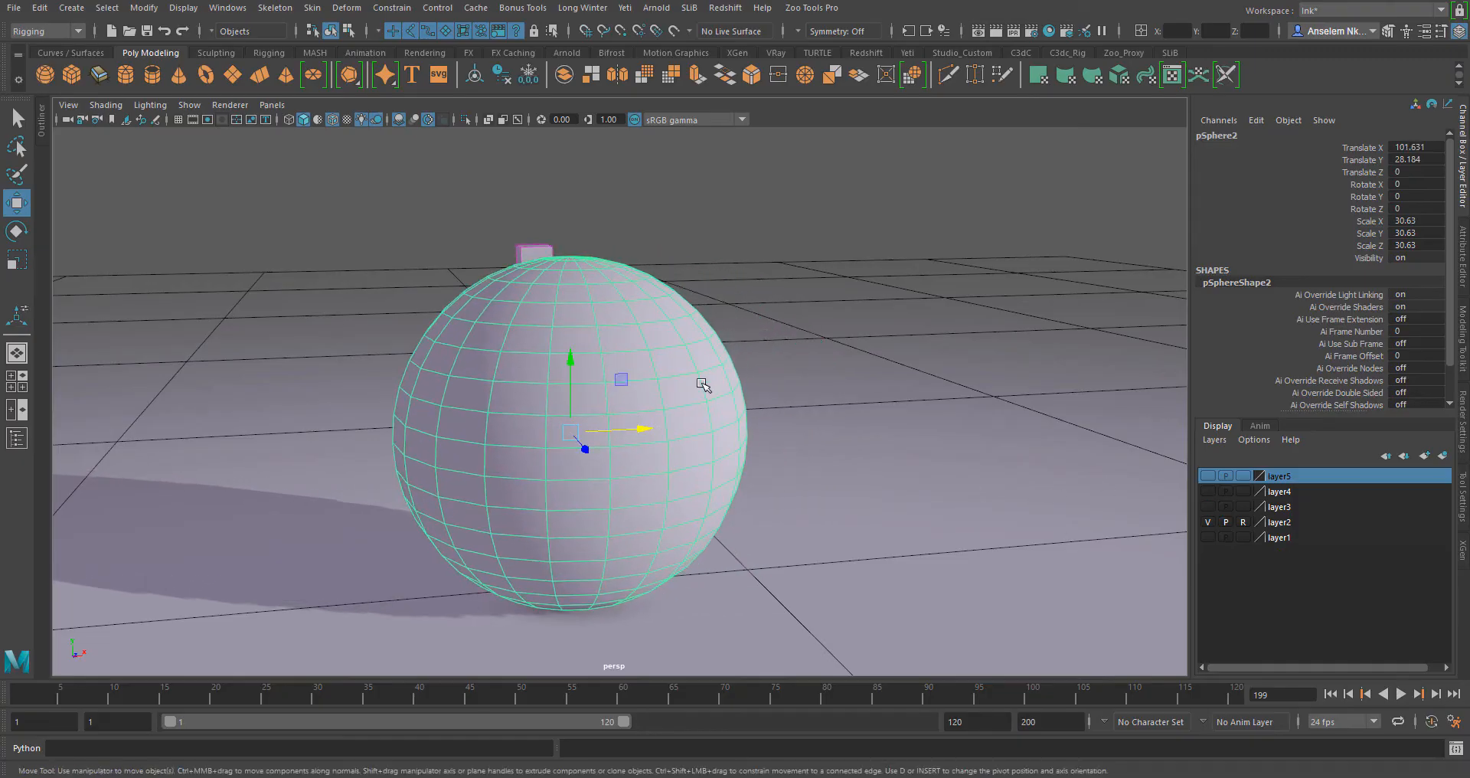
Switch layer visibility to show the boat on the bumpy plane instead of the sphere
{"action": "left_click", "coordinate": [533, 252]}
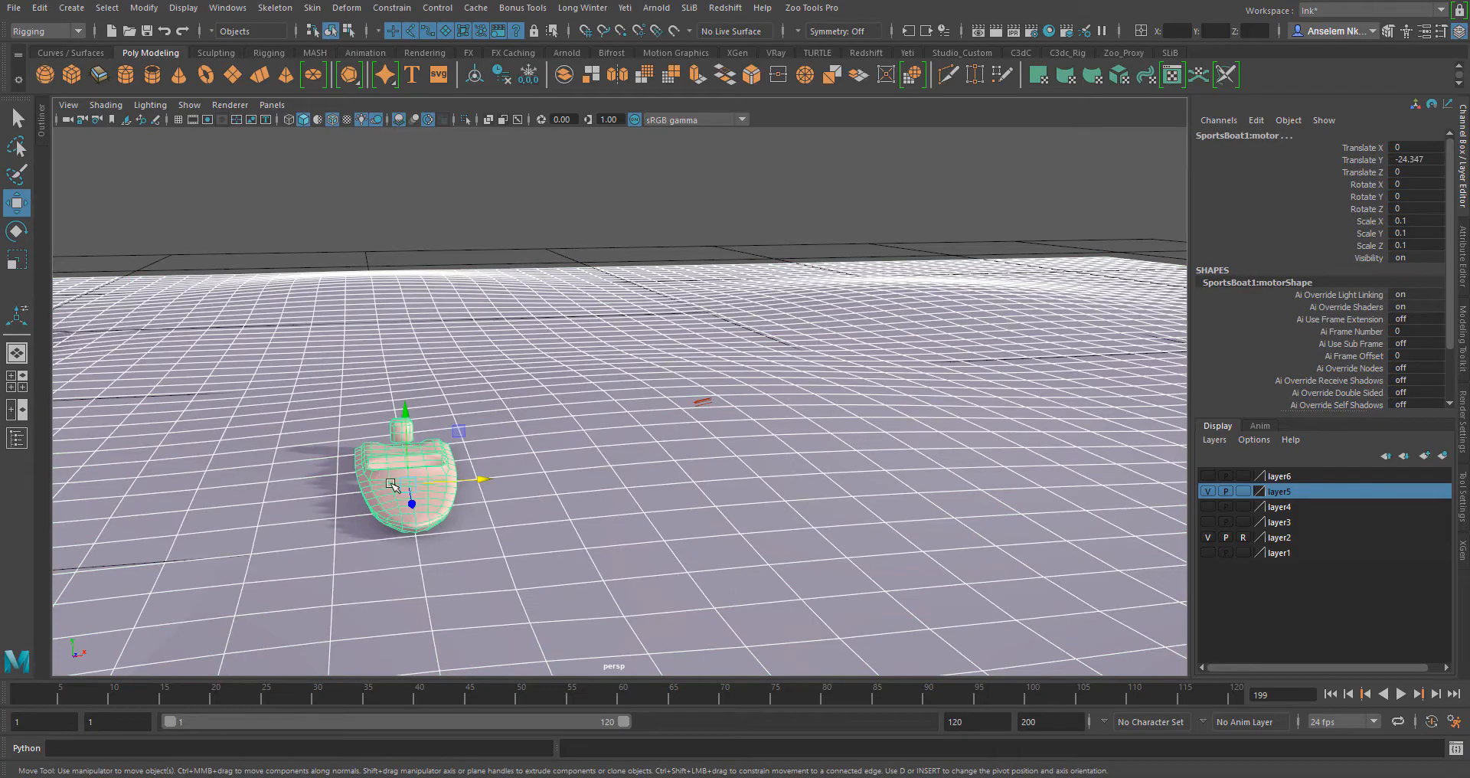
Apply a Geometry constraint attaching the boat to the bumpy plane, then close the settings
{"action": "left_click", "coordinate": [390, 8]}
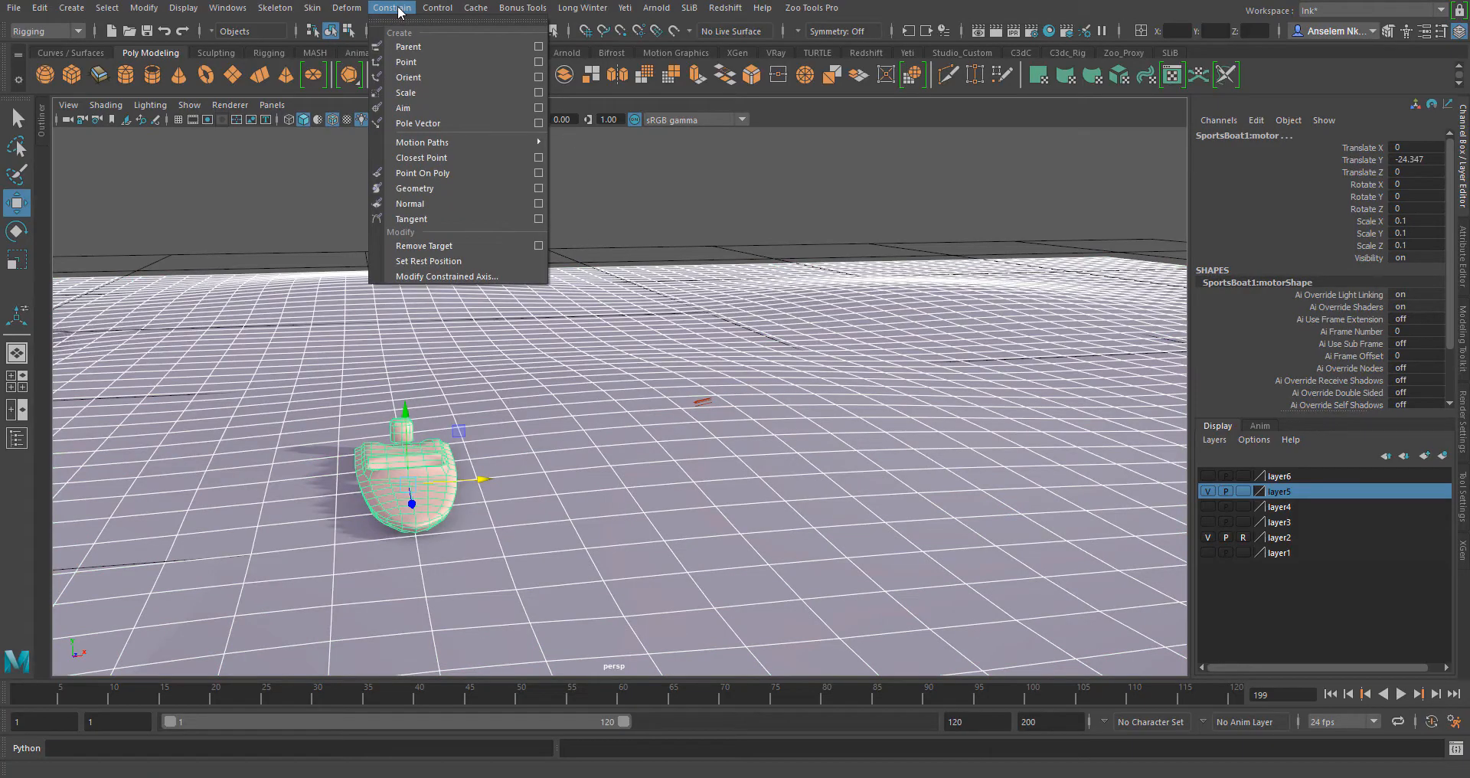
{"action": "mouse_move", "coordinate": [441, 188]}
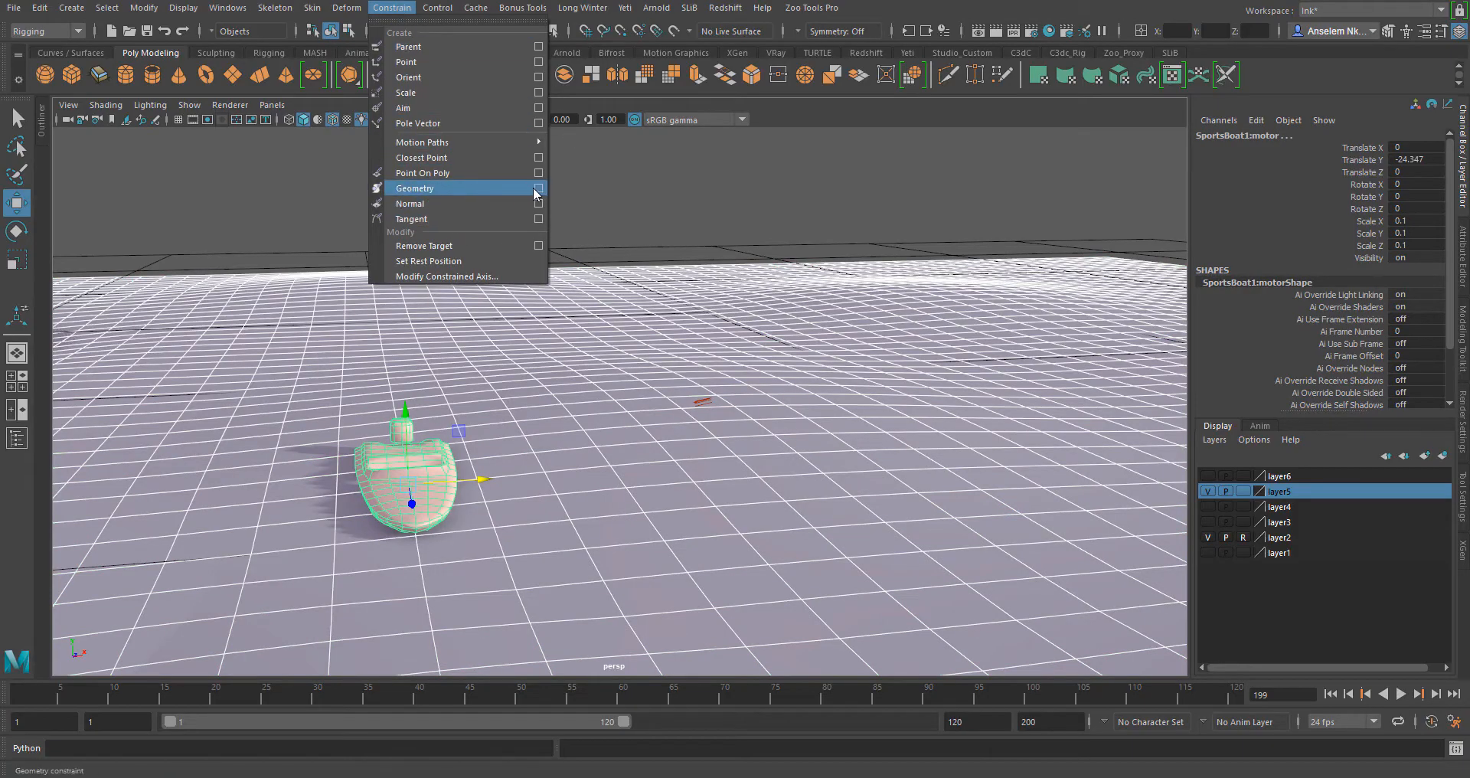
{"action": "left_click", "coordinate": [537, 191]}
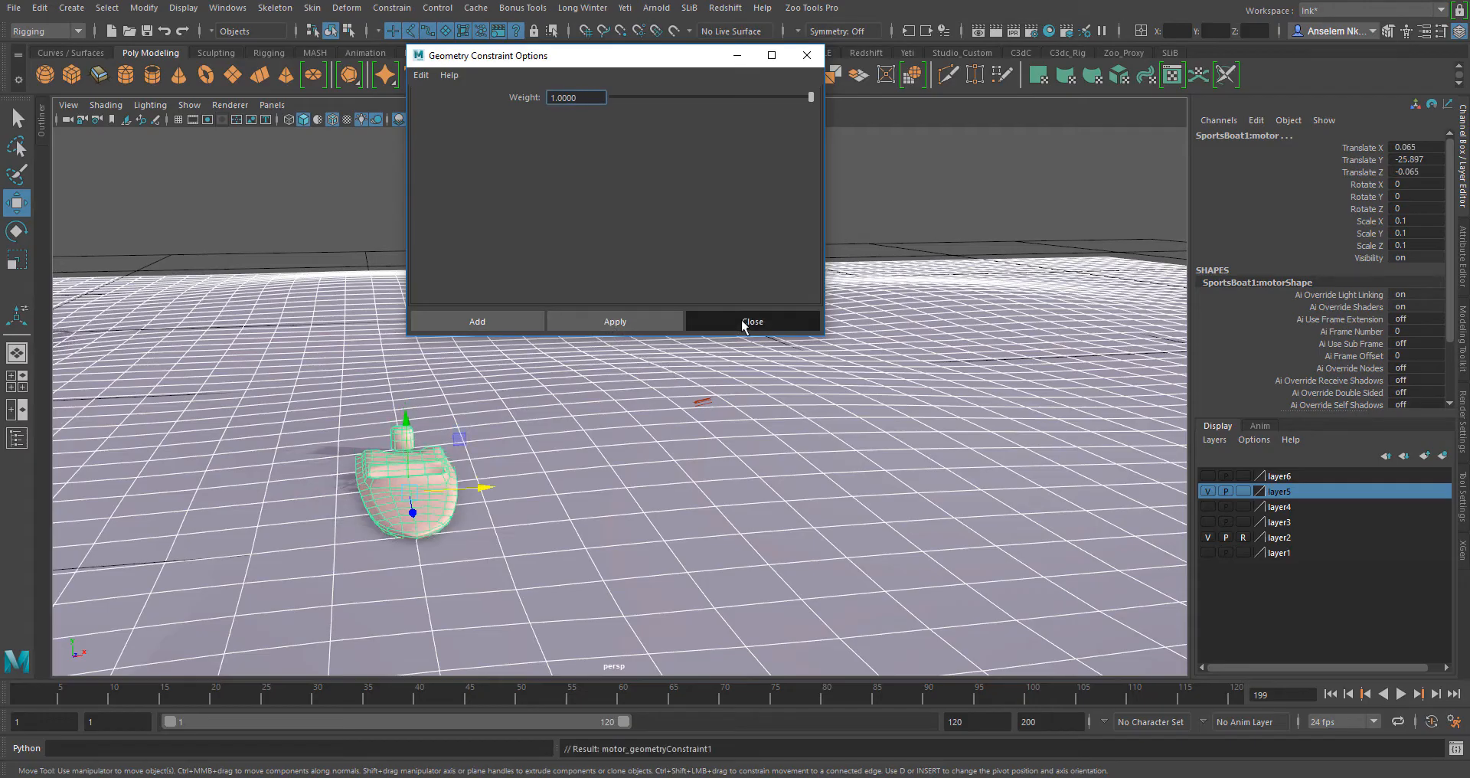
{"action": "left_click", "coordinate": [753, 322]}
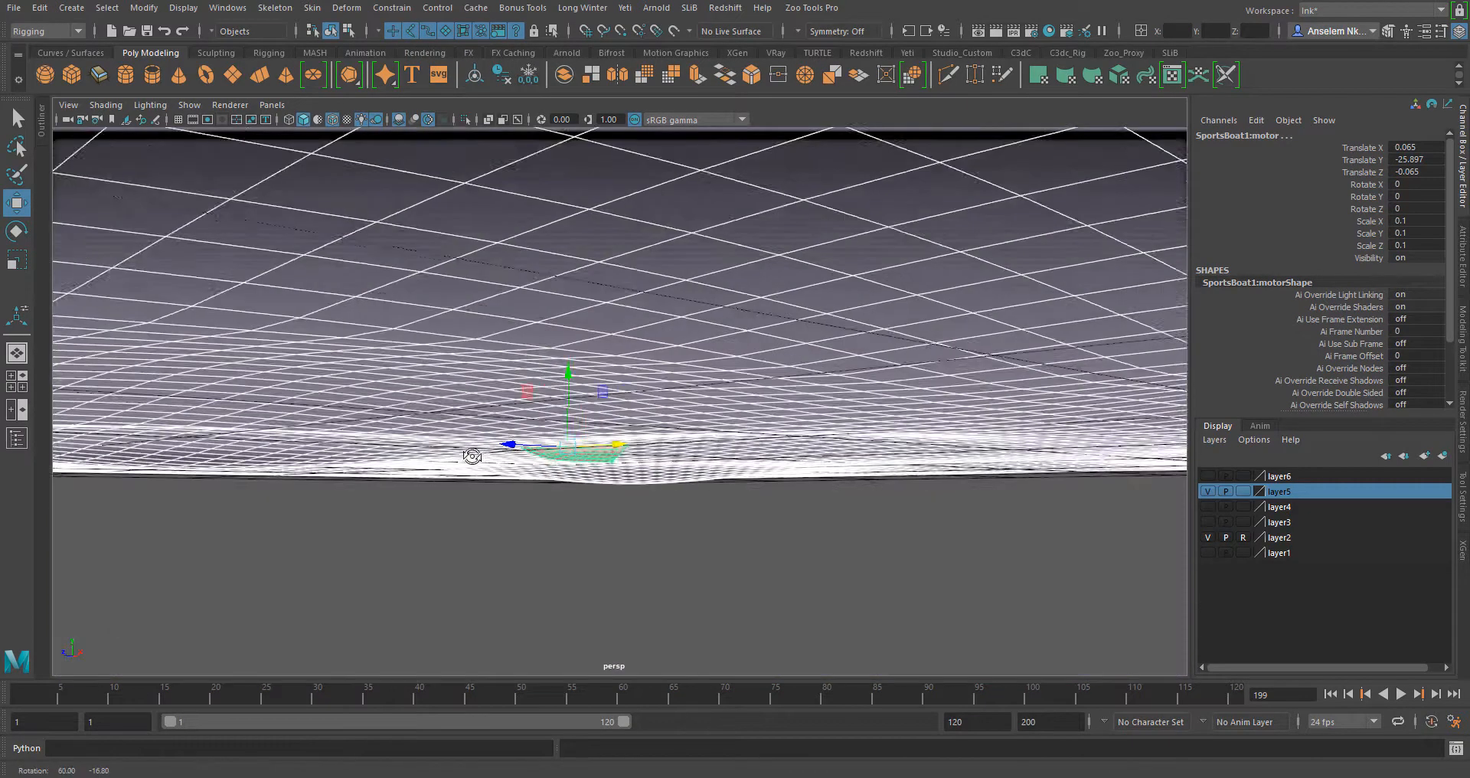
Orbit above the plane and select it so it can be moved with the boat attached
{"action": "left_click_drag", "start_coordinate": [473, 460], "coordinate": [726, 346]}
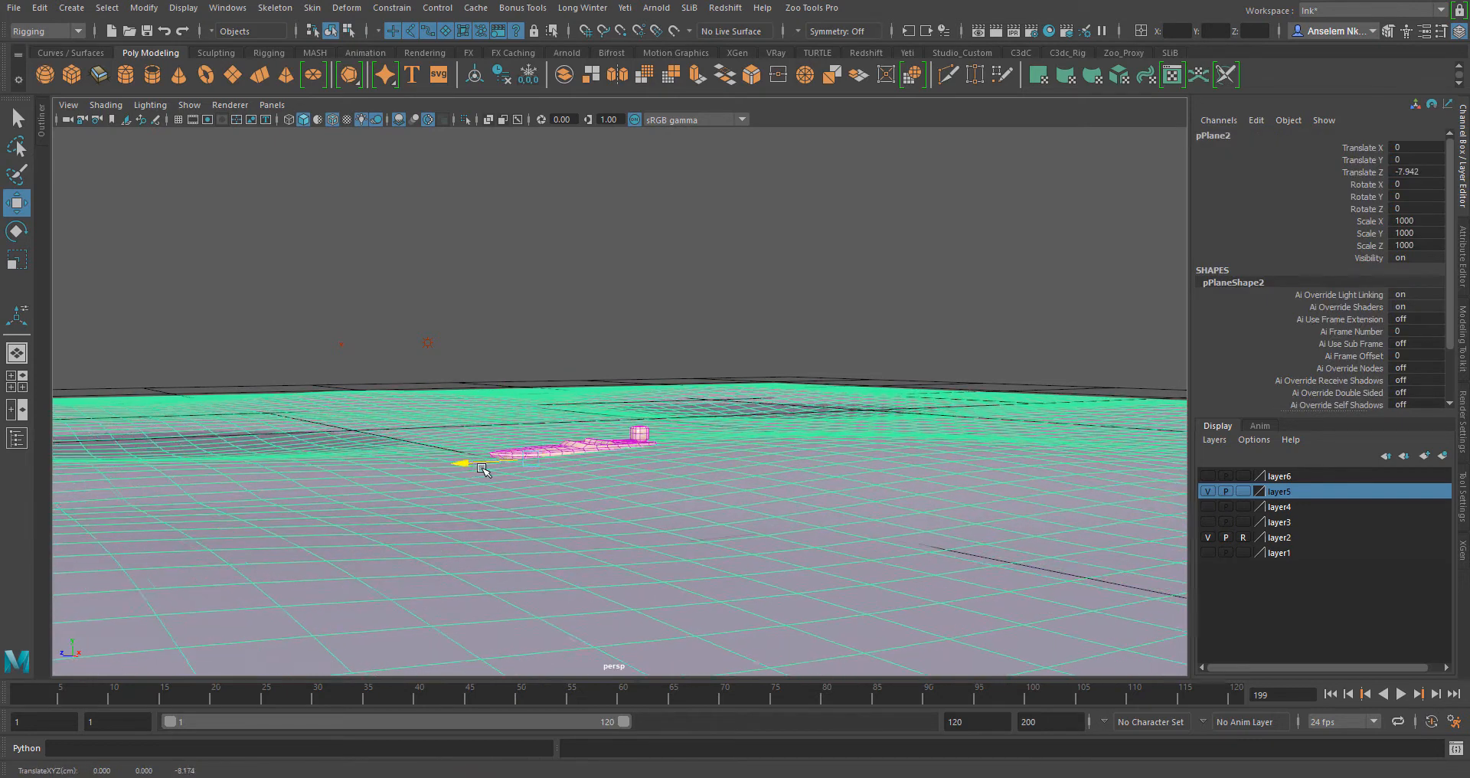
{"action": "left_click", "coordinate": [582, 437]}
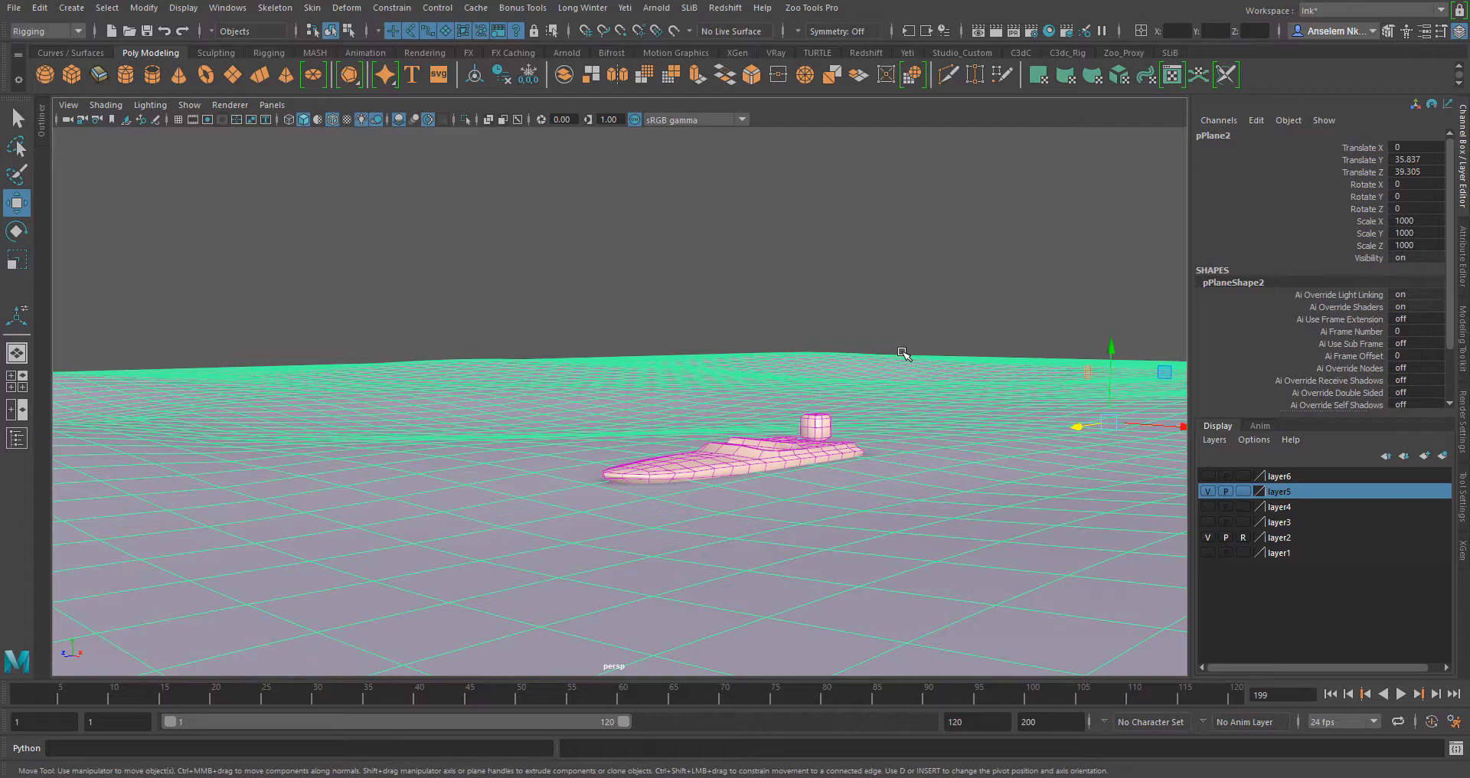
Push the plane far forward along Z and slide it sideways along X, the boat following
{"action": "left_click_drag", "start_coordinate": [1075, 425], "coordinate": [173, 553]}
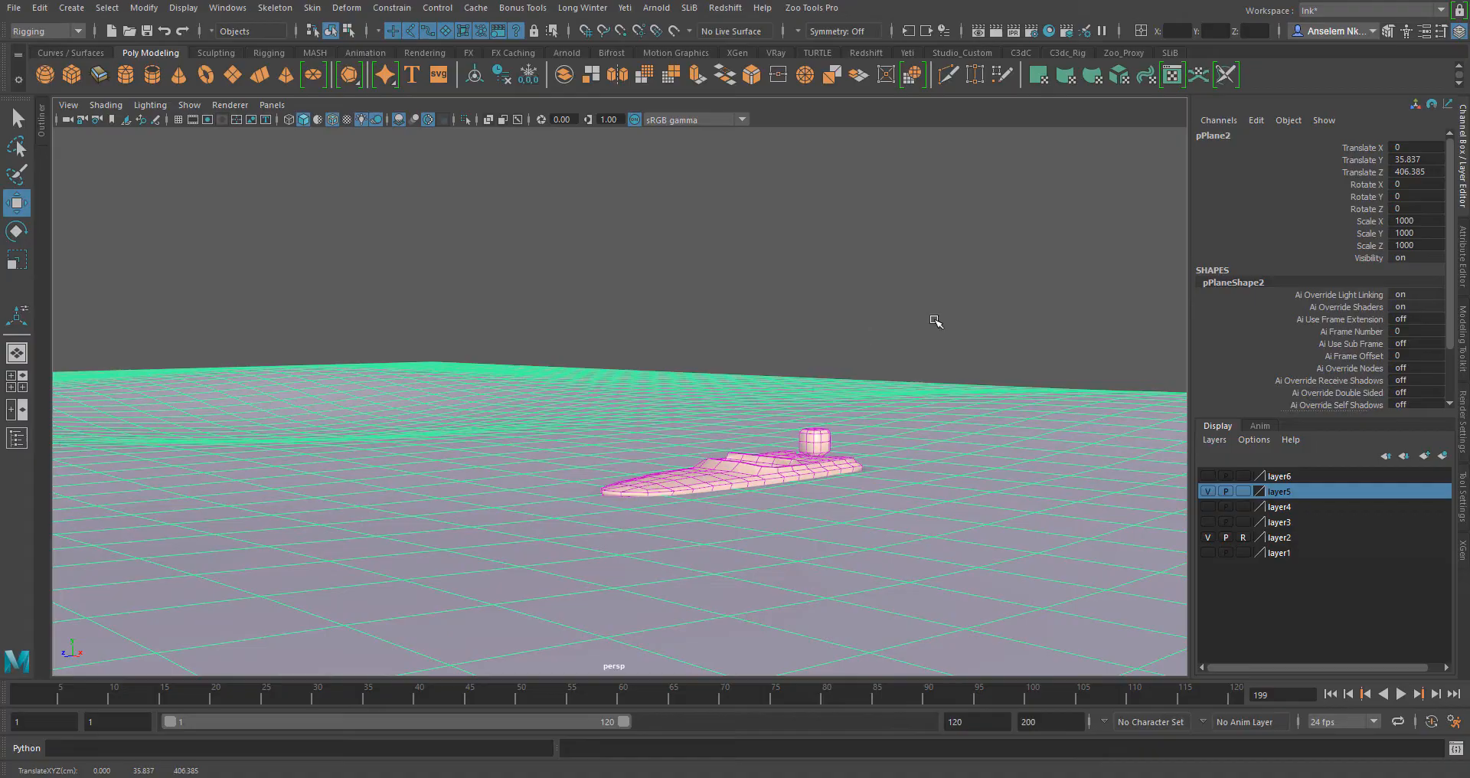
{"action": "left_click_drag", "start_coordinate": [934, 321], "coordinate": [849, 445]}
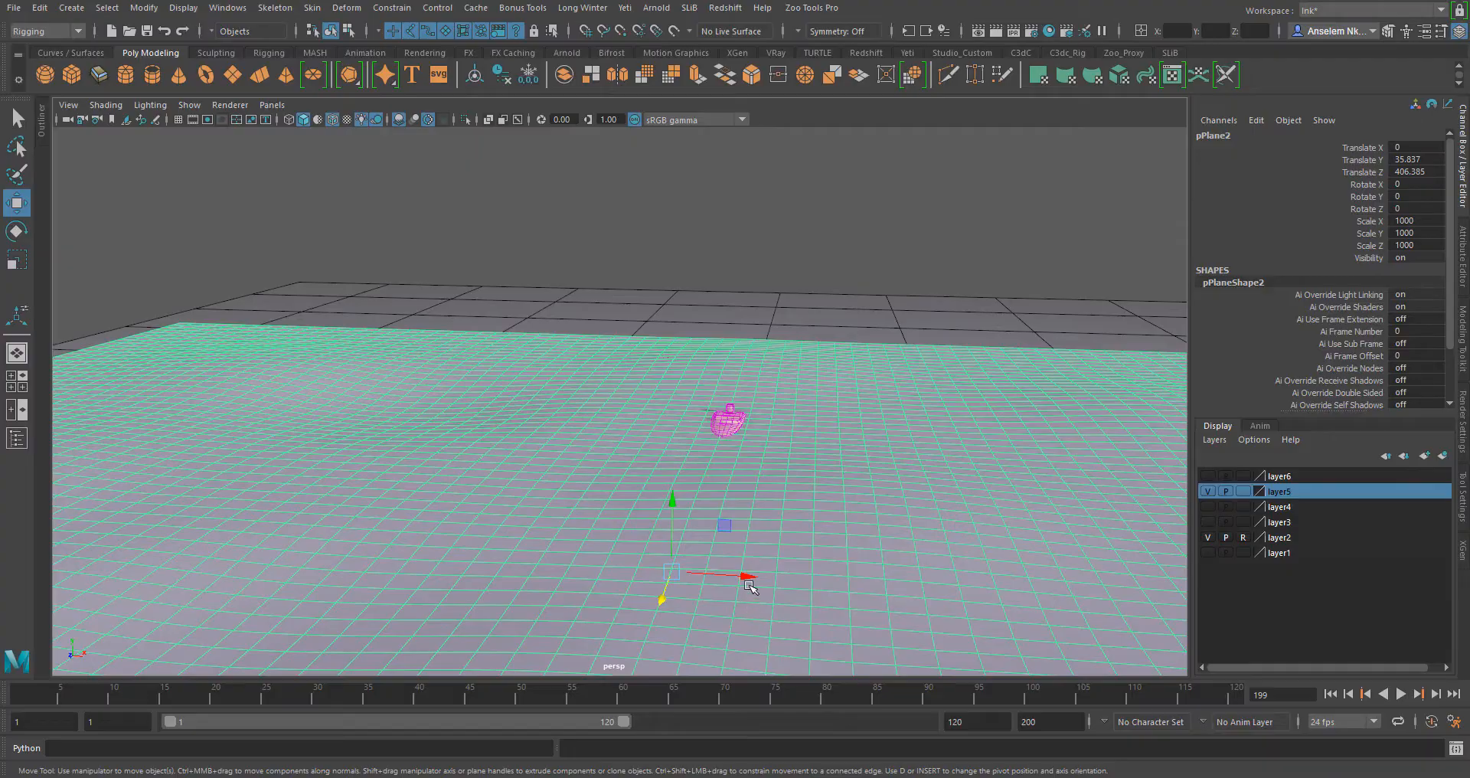
{"action": "left_click_drag", "start_coordinate": [741, 575], "coordinate": [637, 569]}
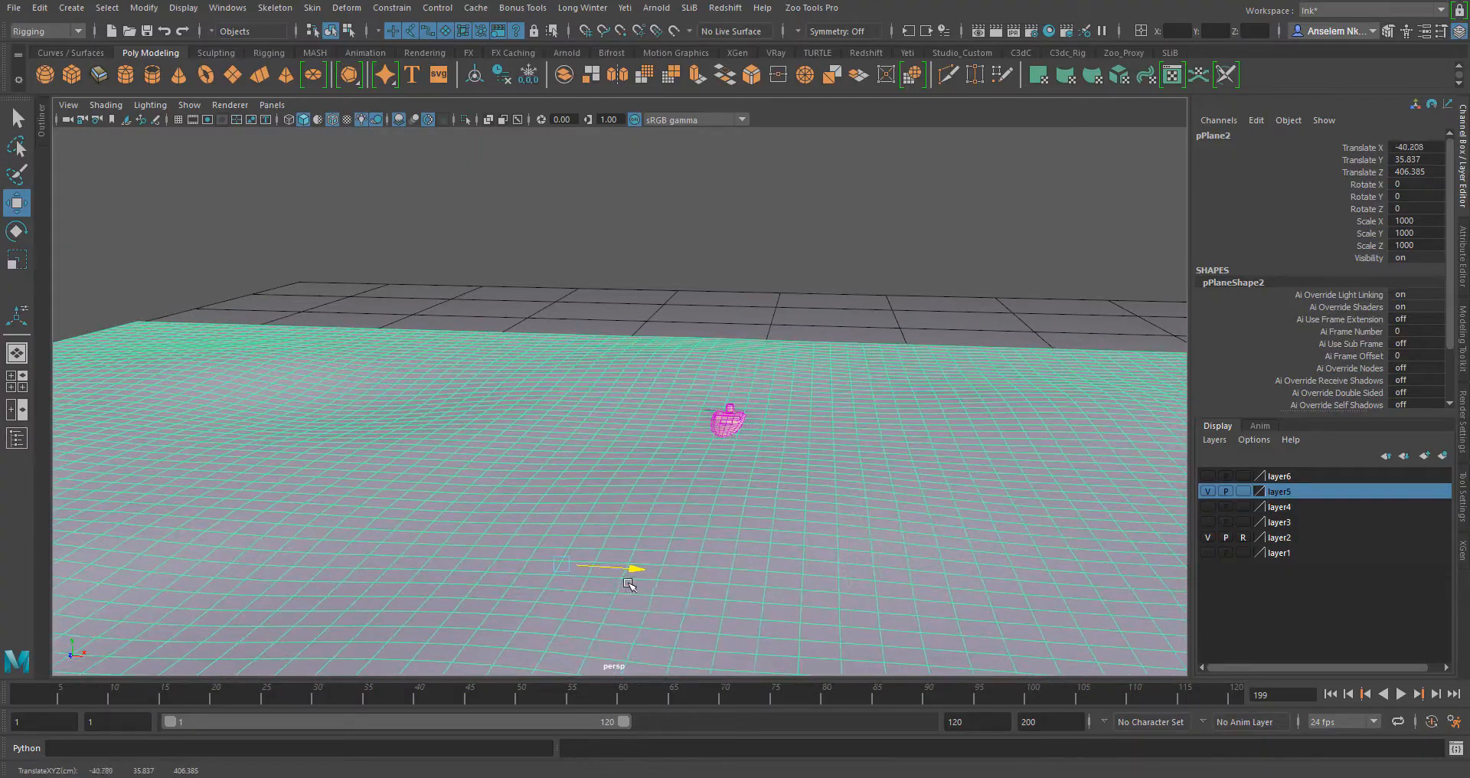